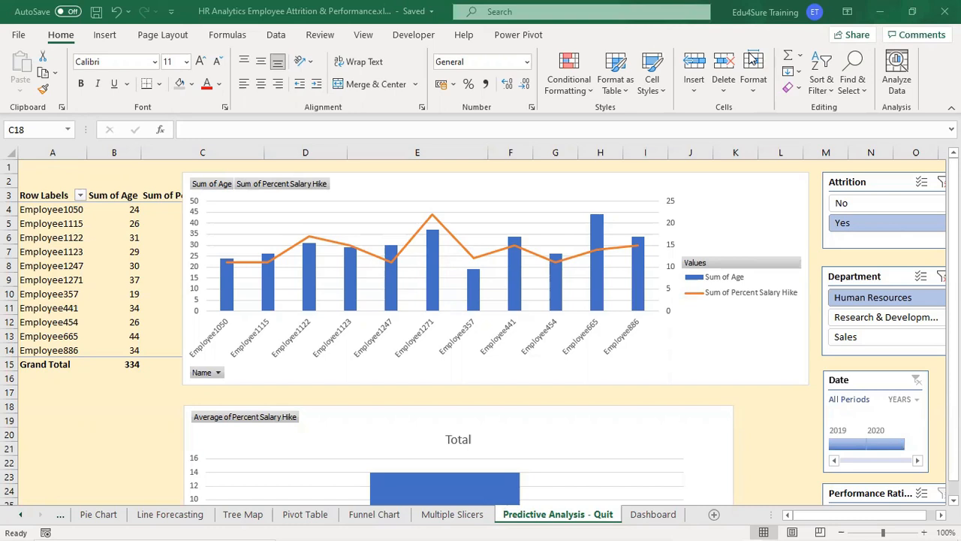
mouse_move(733, 43)
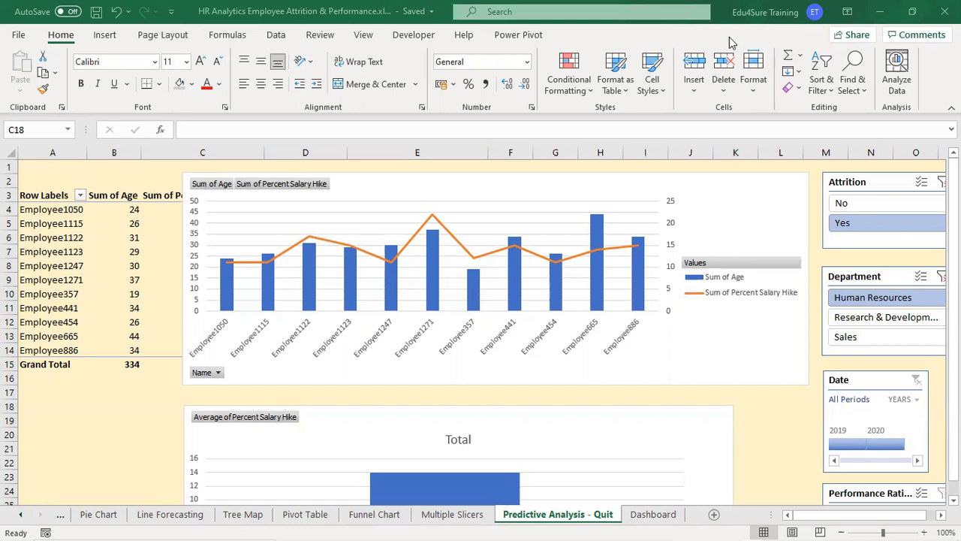
mouse_move(748, 231)
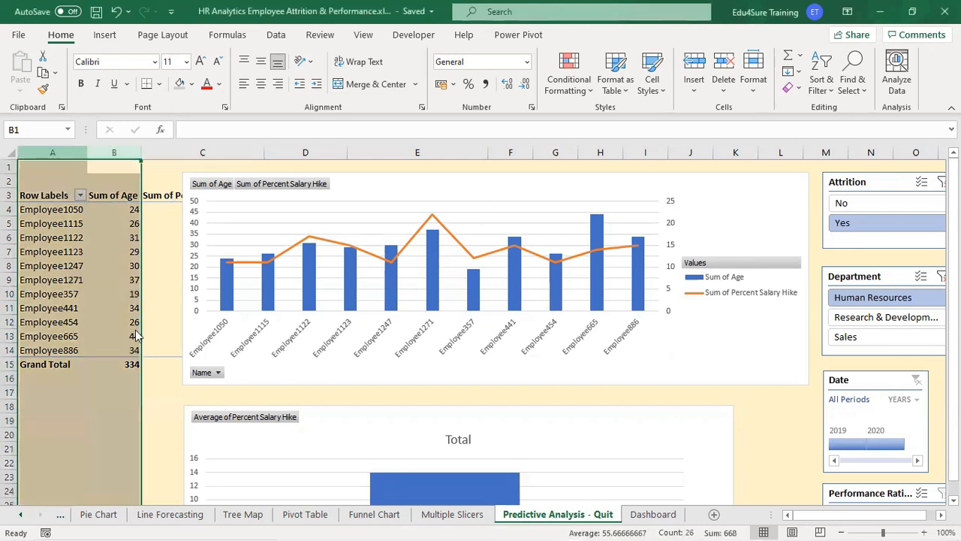
Hide pivot-table columns A and B via the column header context menu.
right_click(115, 152)
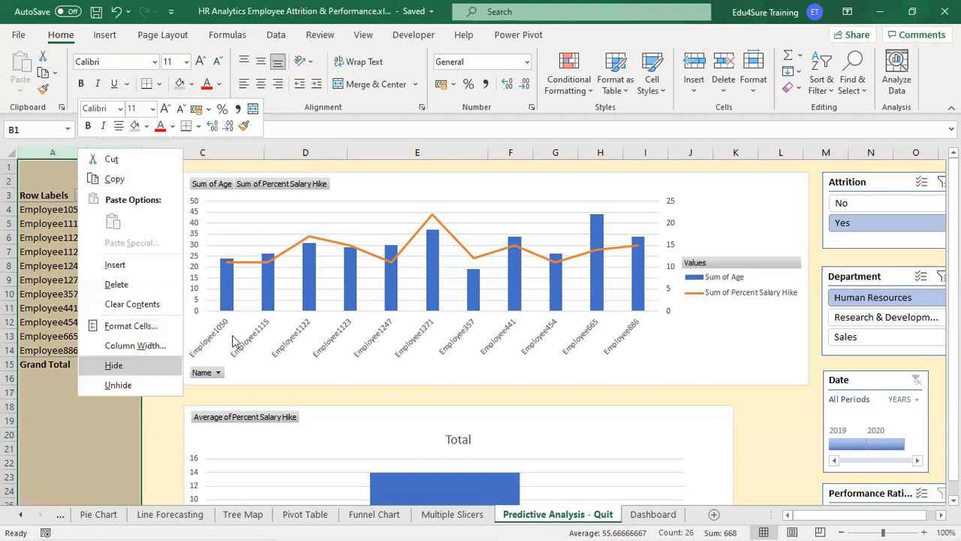
click(113, 365)
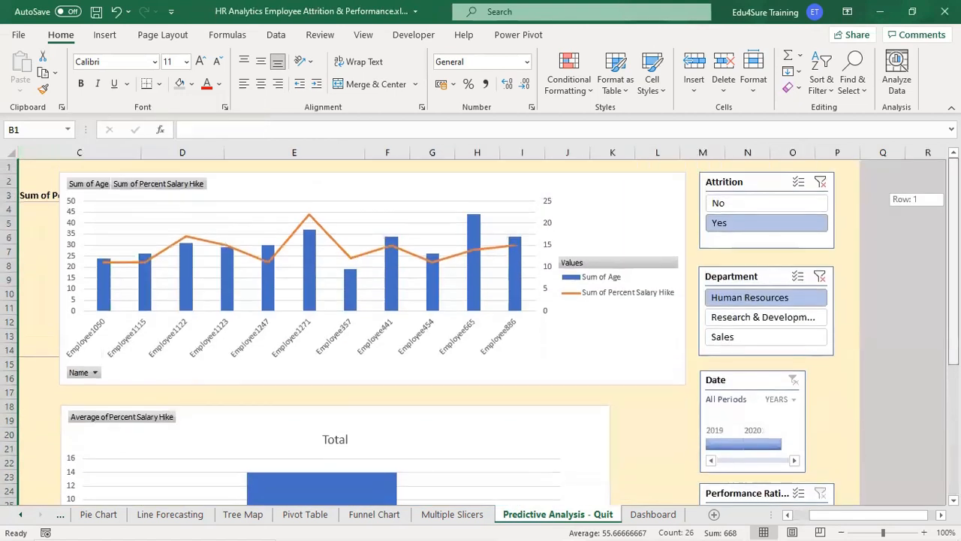
mouse_move(428, 197)
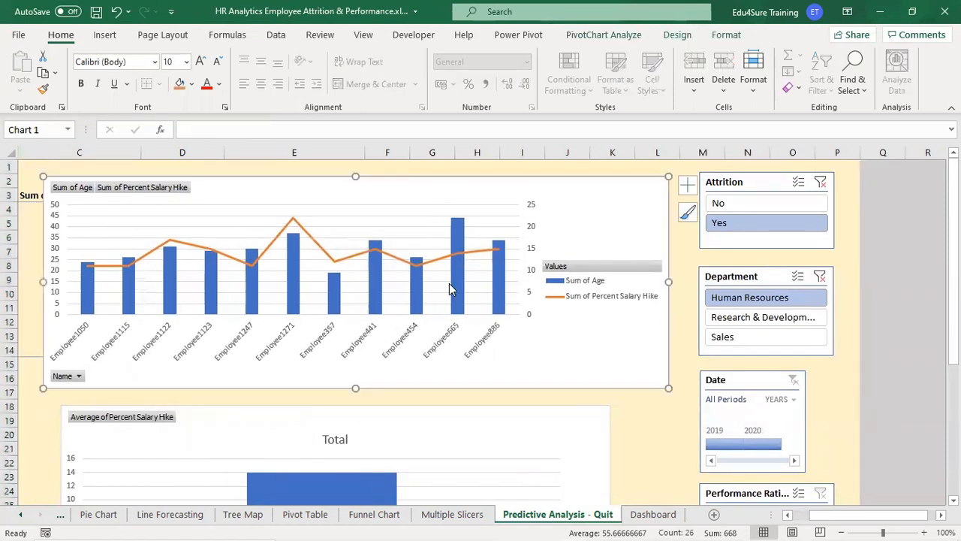
mouse_move(460, 211)
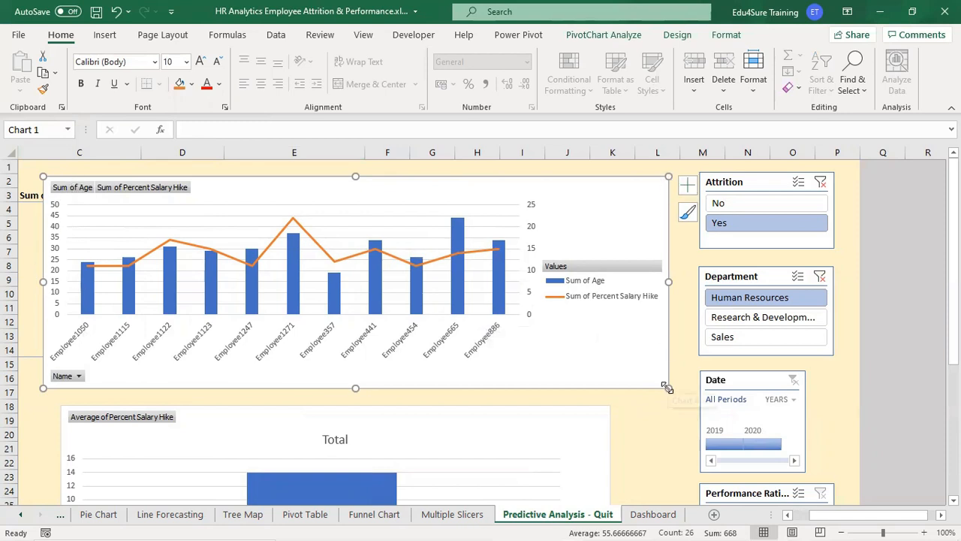
mouse_move(112, 393)
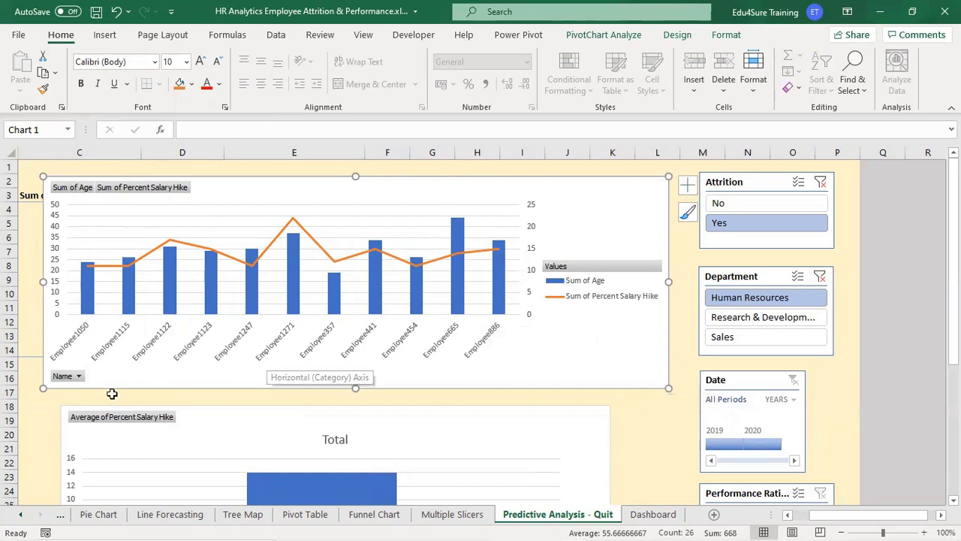
mouse_move(494, 356)
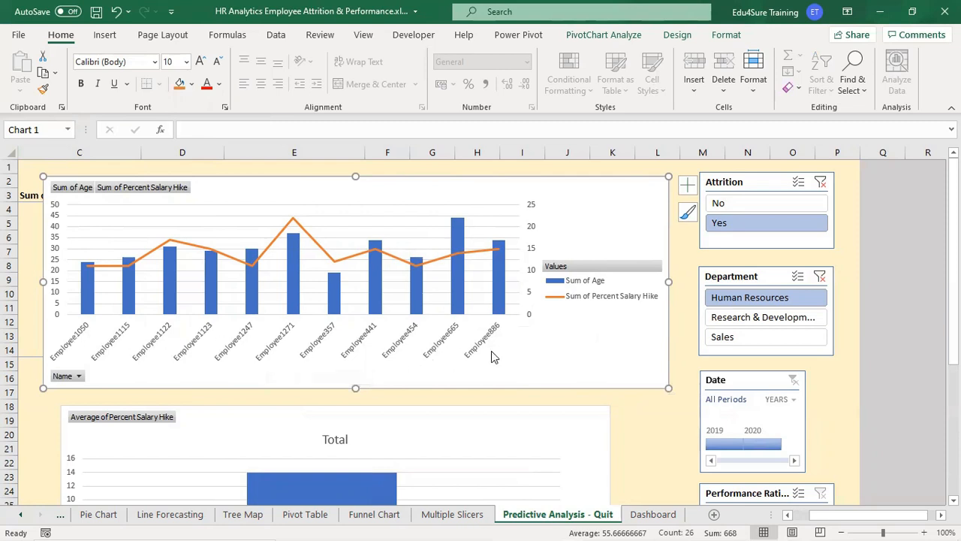
mouse_move(55, 245)
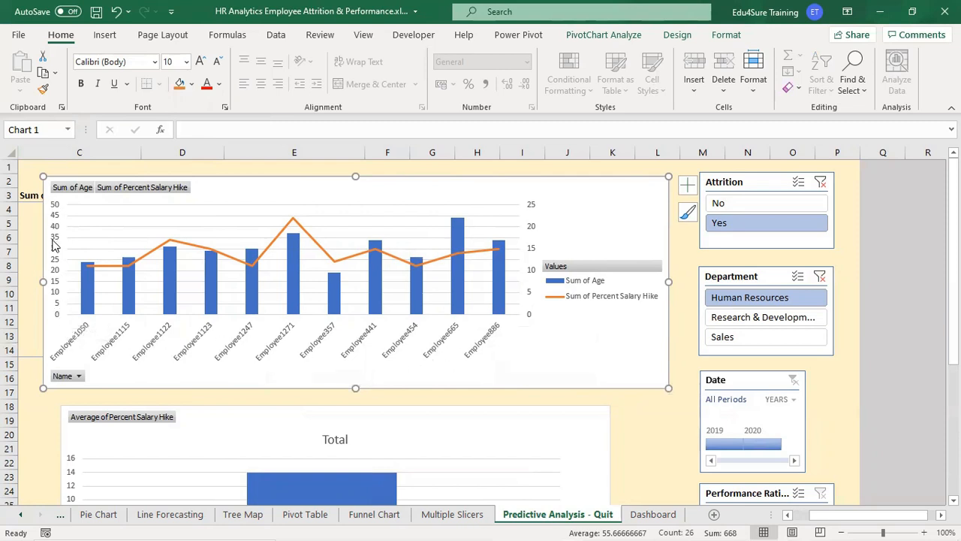
mouse_move(90, 300)
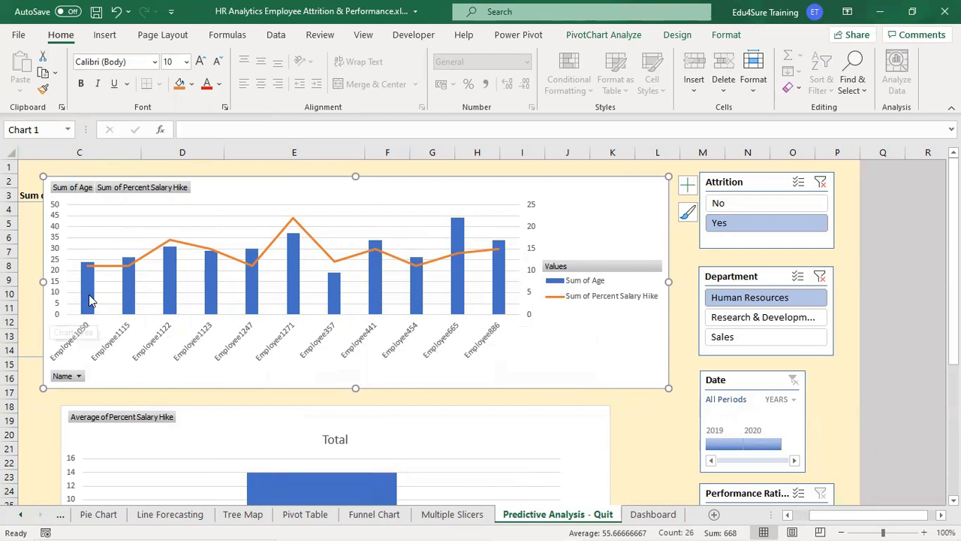
mouse_move(128, 292)
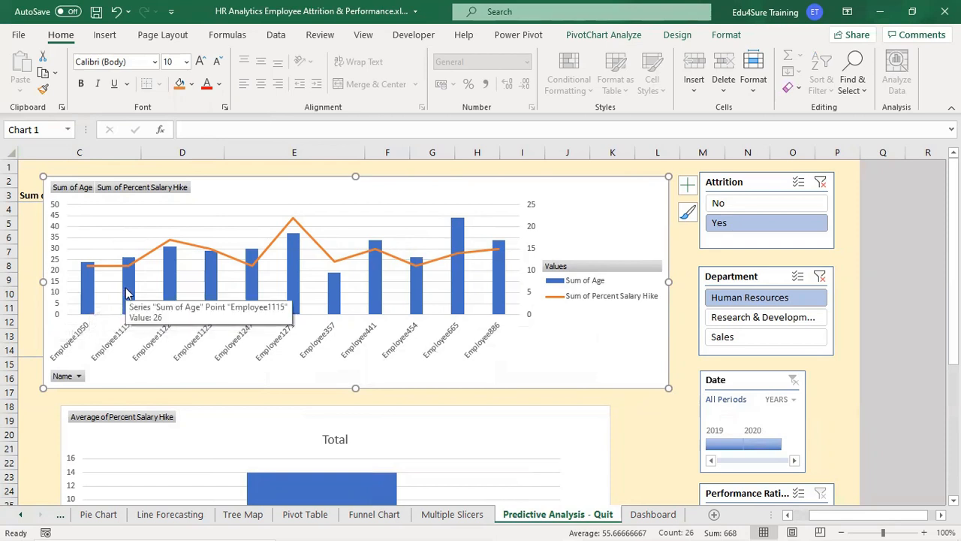
mouse_move(70, 353)
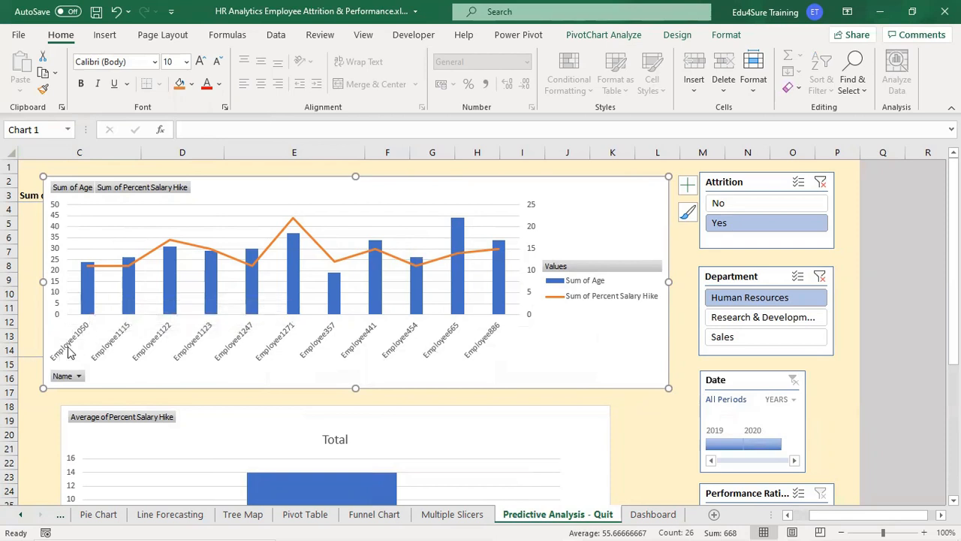
mouse_move(87, 302)
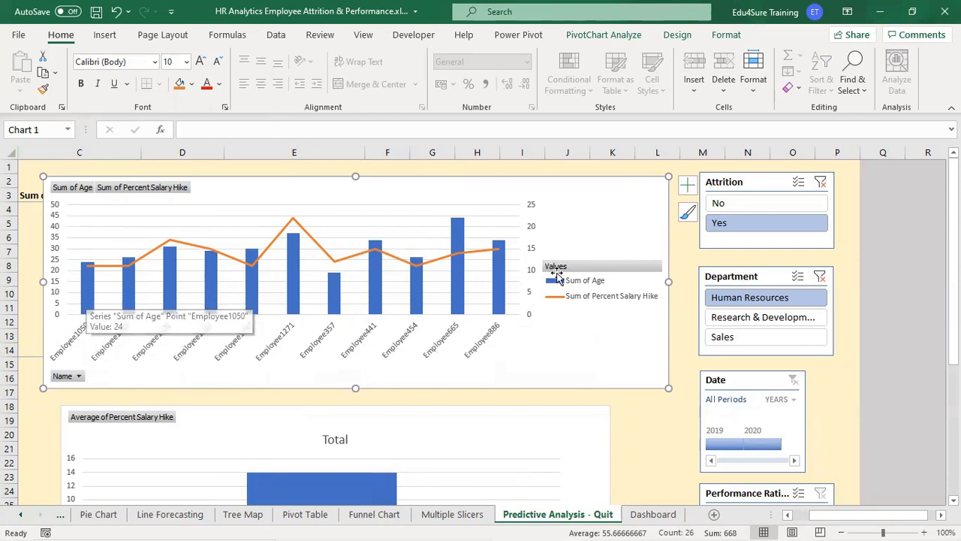
mouse_move(484, 253)
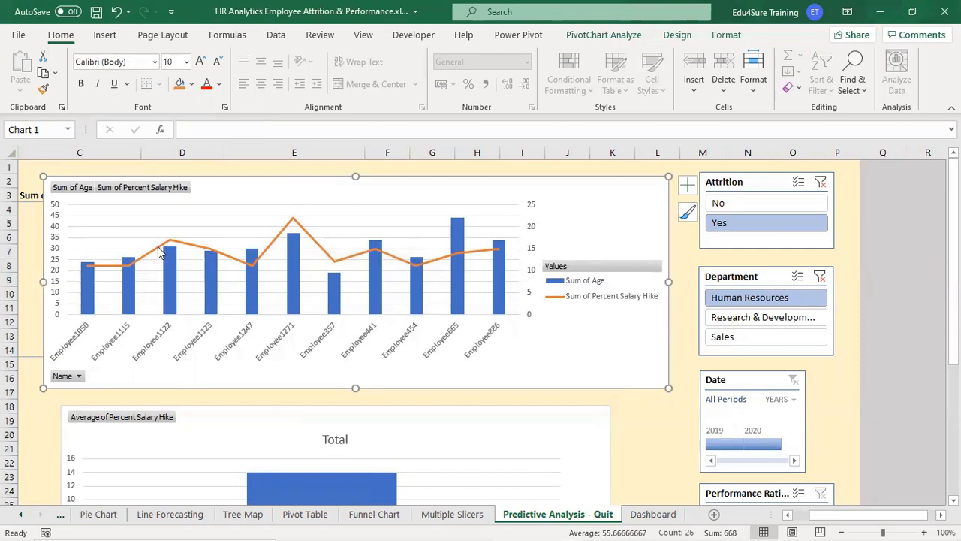
mouse_move(170, 244)
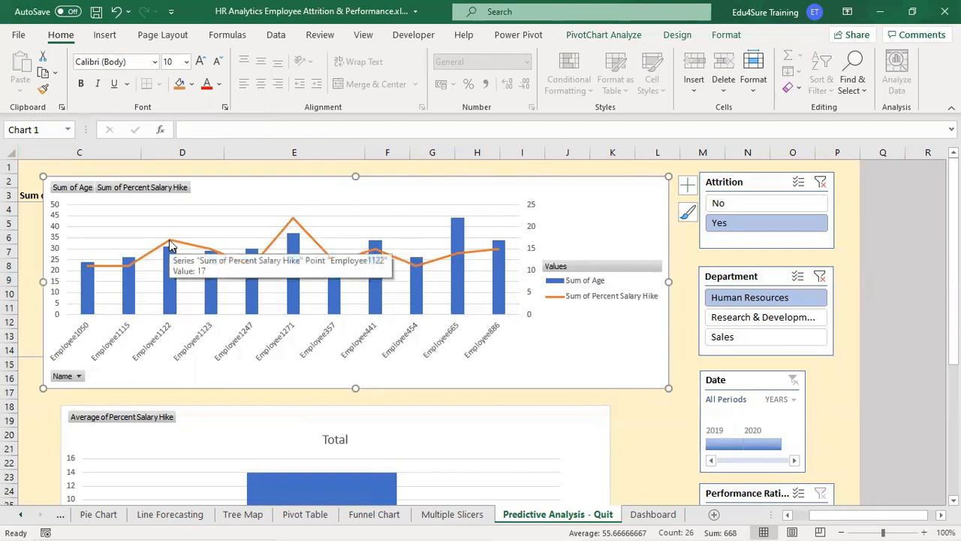
mouse_move(217, 255)
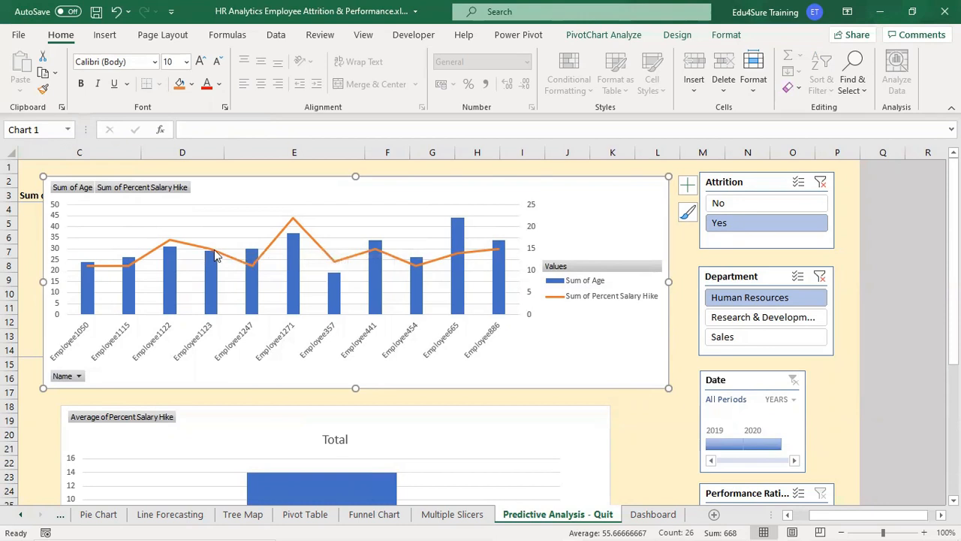
mouse_move(214, 253)
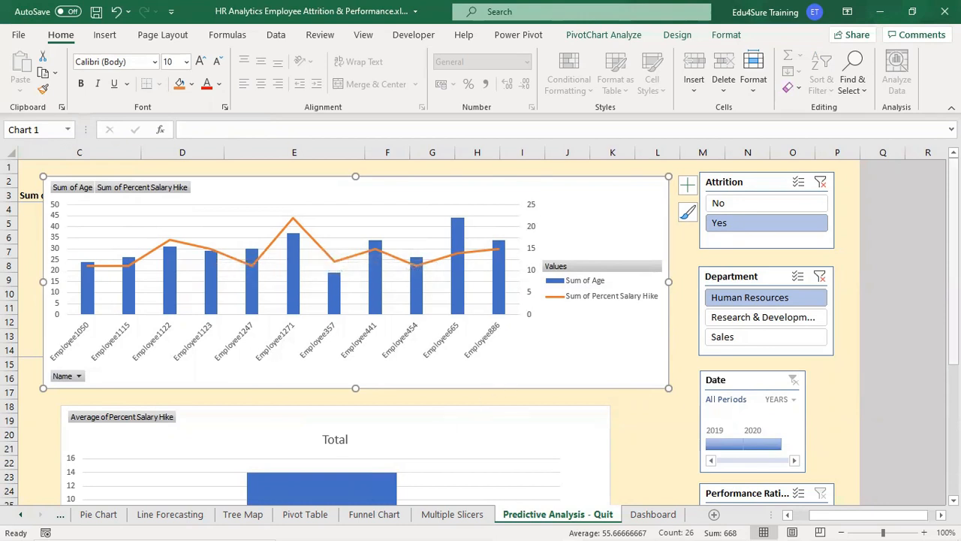
Scroll through the slicers and charts to review all three departments now included.
scroll(down, 3)
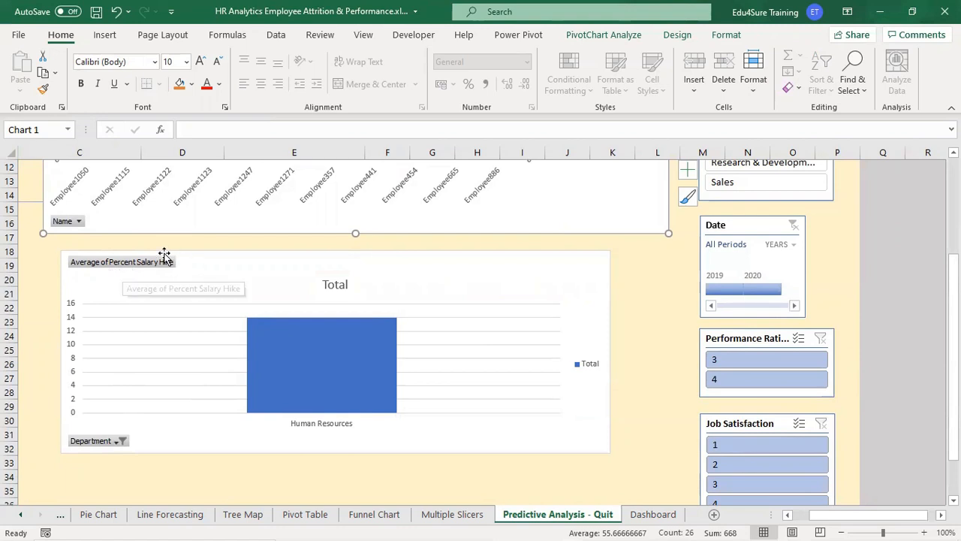
mouse_move(701, 428)
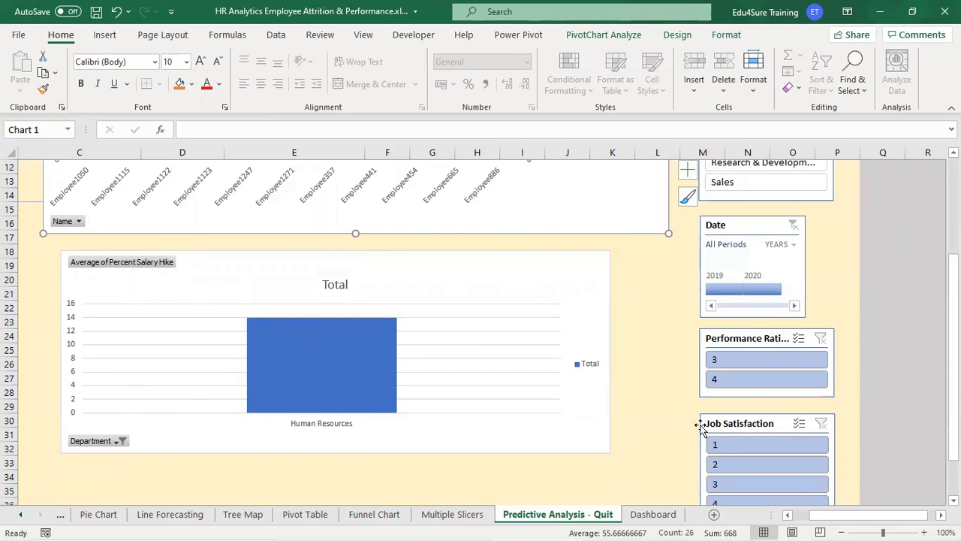
scroll(up, 3)
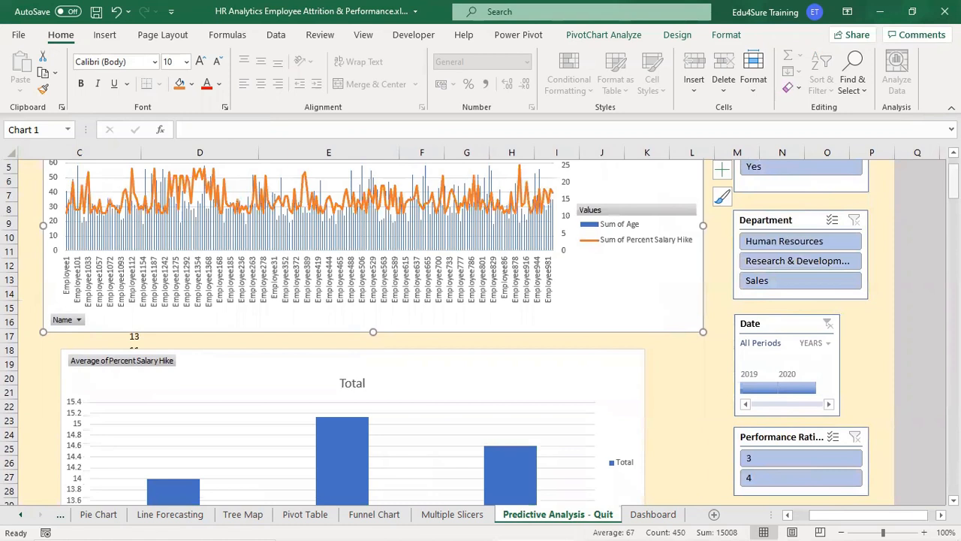
scroll(down, 3)
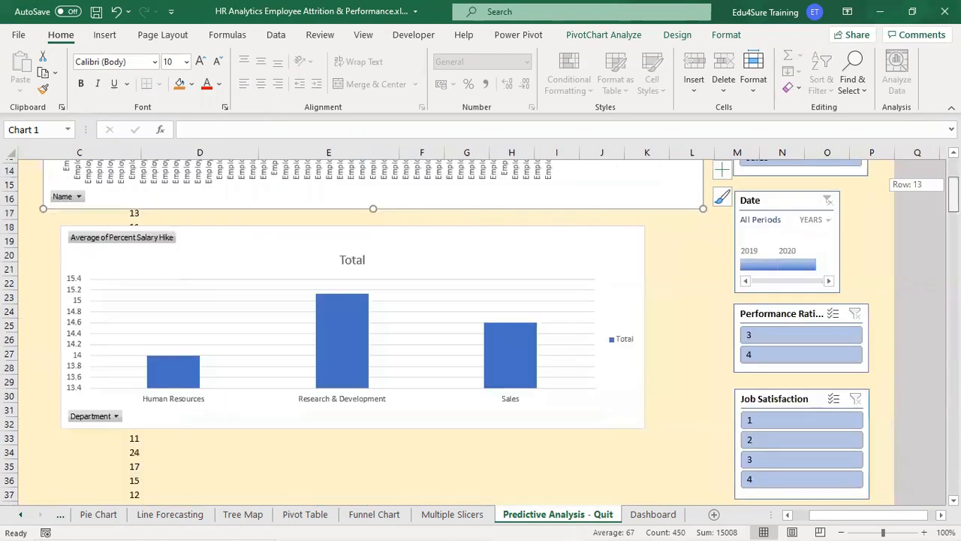
scroll(up, 3)
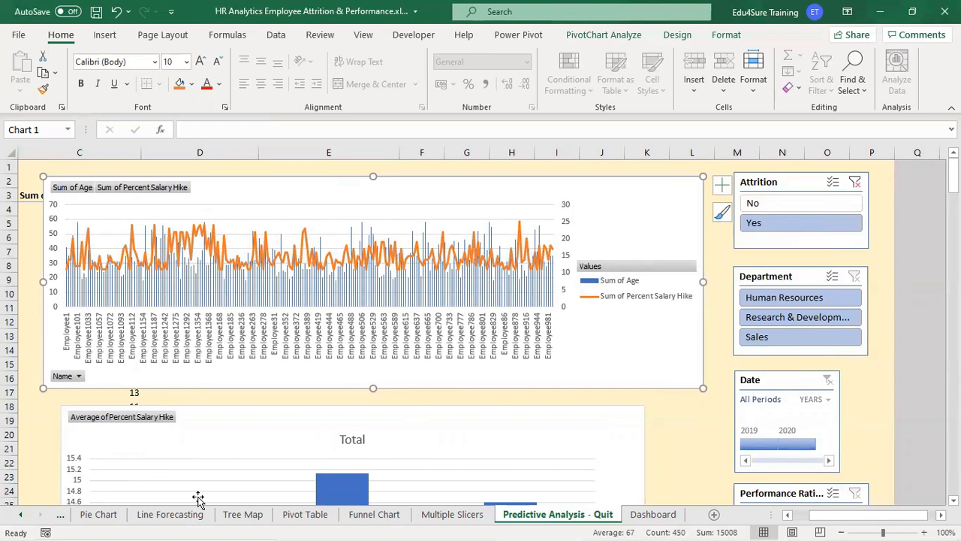
mouse_move(732, 187)
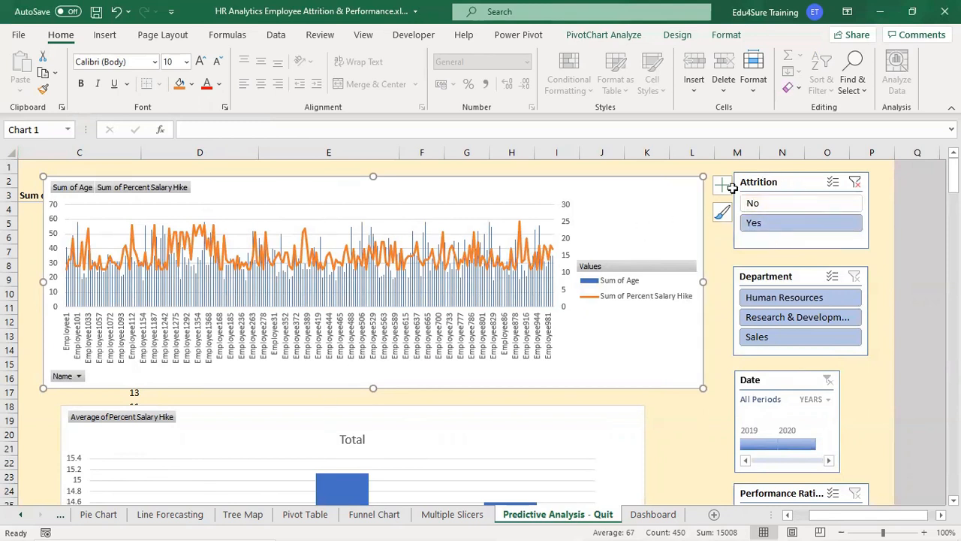
mouse_move(764, 186)
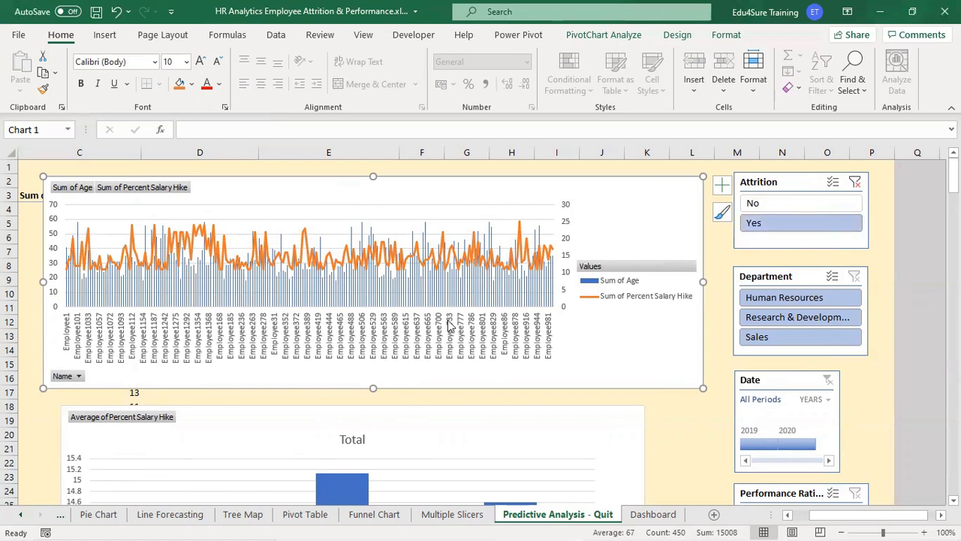
mouse_move(449, 328)
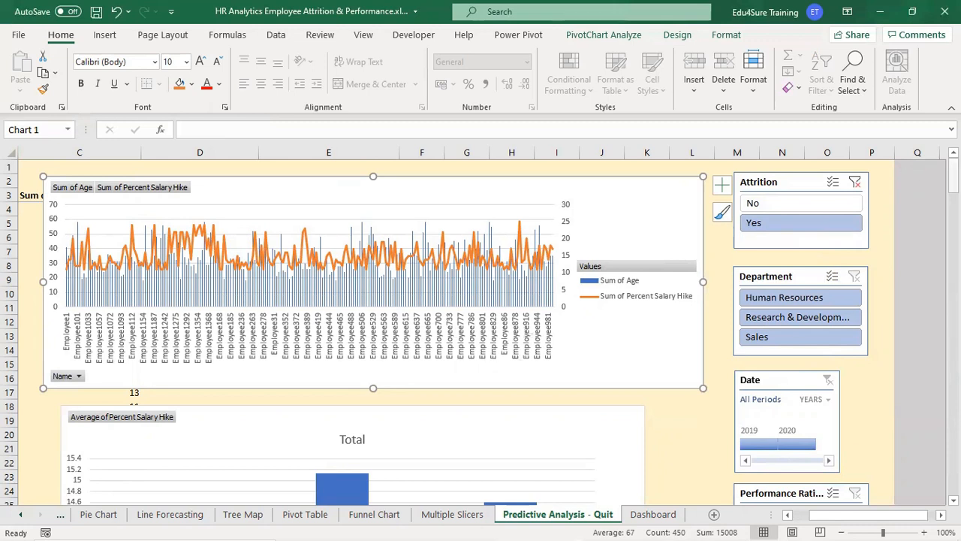
scroll(down, 3)
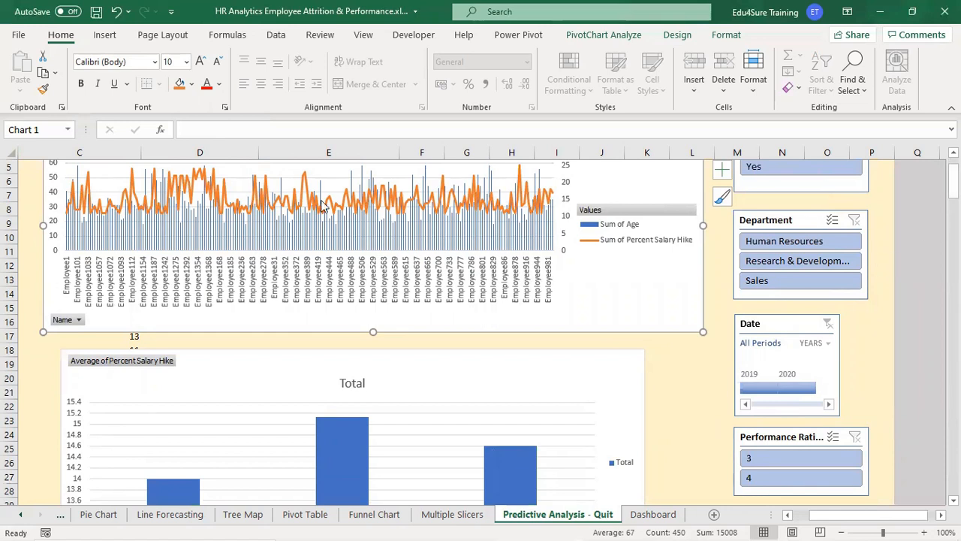
mouse_move(547, 203)
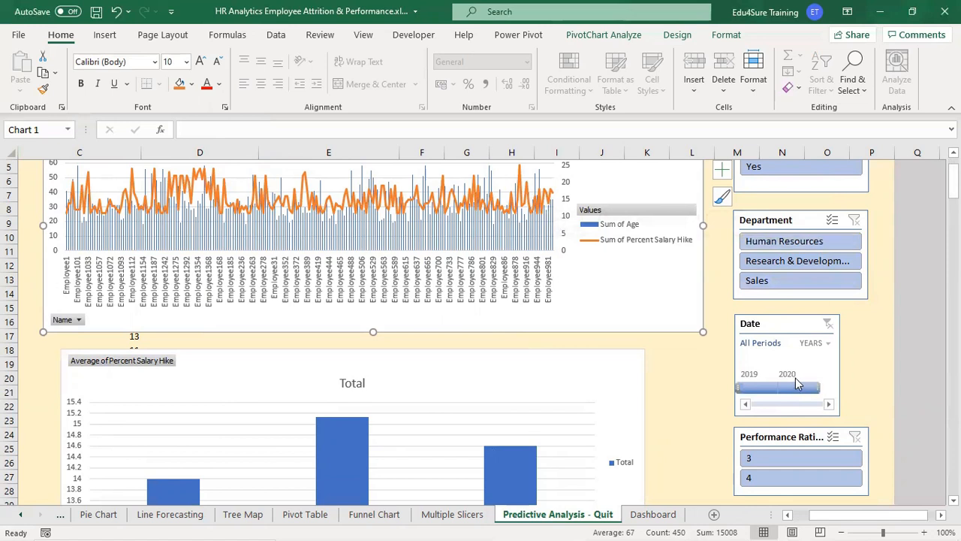
scroll(down, 3)
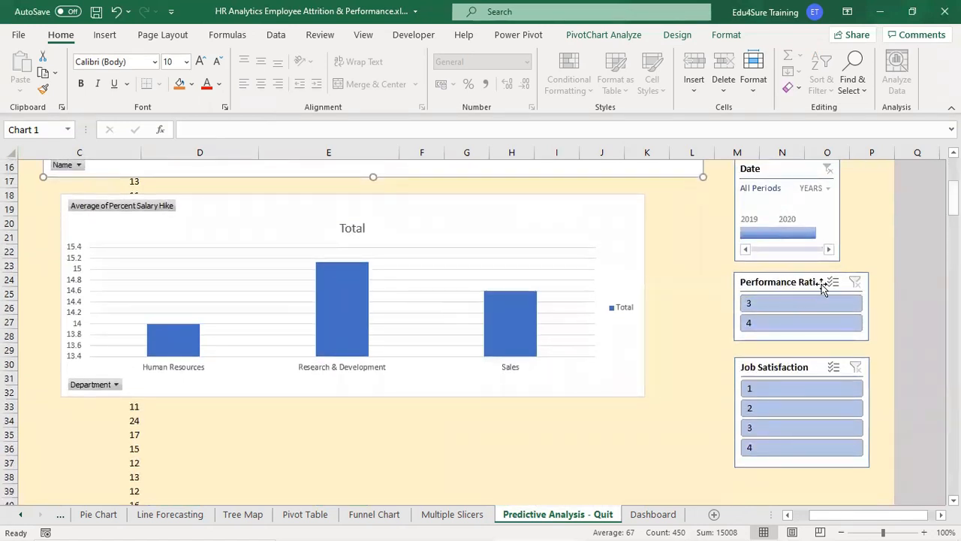
mouse_move(786, 379)
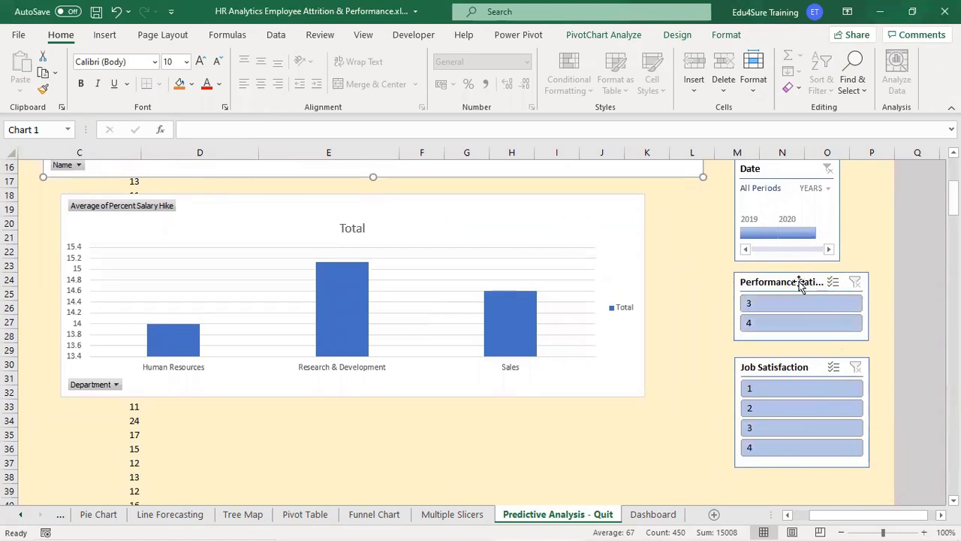
mouse_move(800, 281)
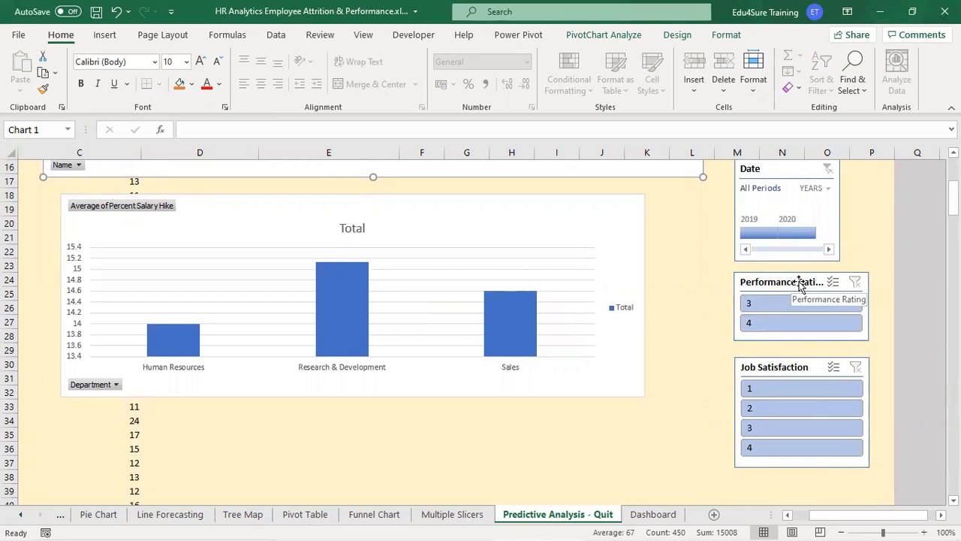
mouse_move(793, 461)
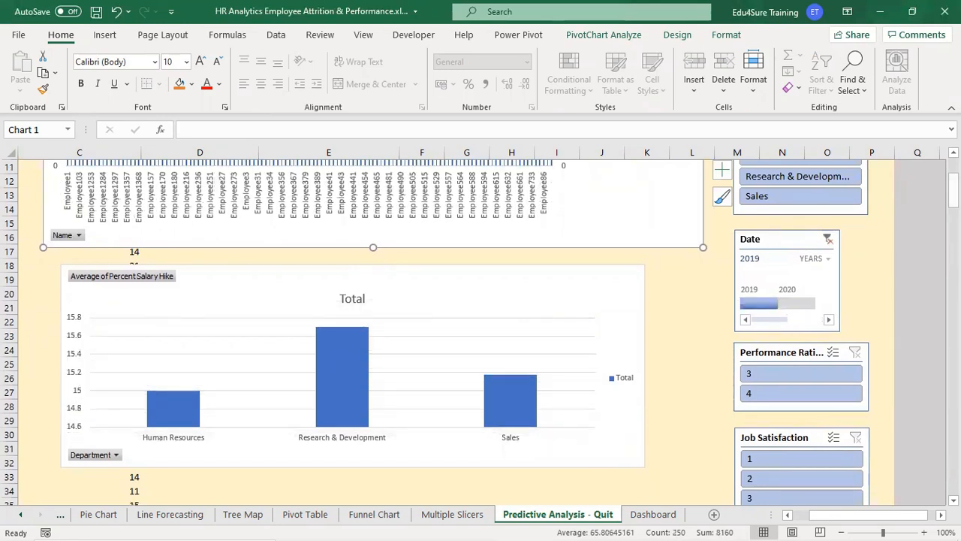
mouse_move(898, 211)
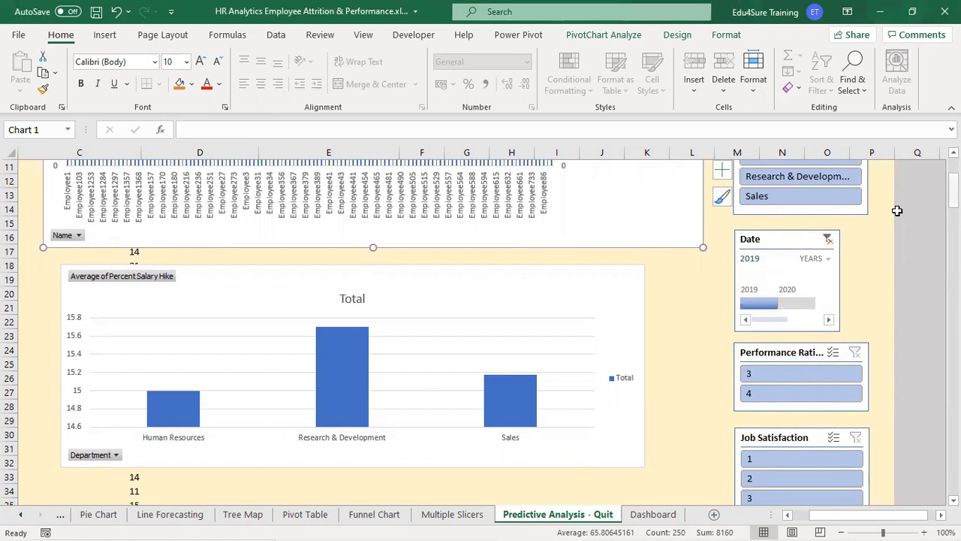
Set the slicers to Attrition Yes and Department Human Resources.
scroll(up, 3)
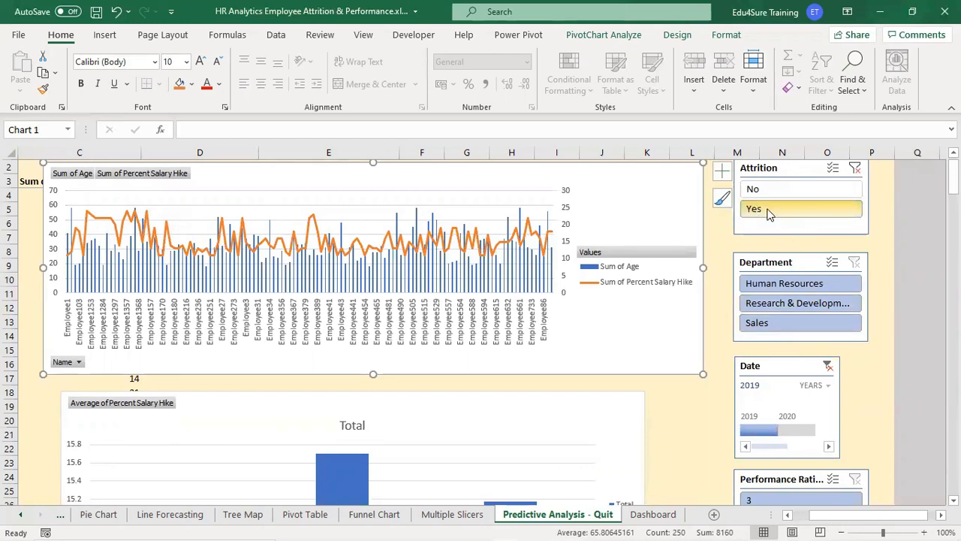
click(753, 209)
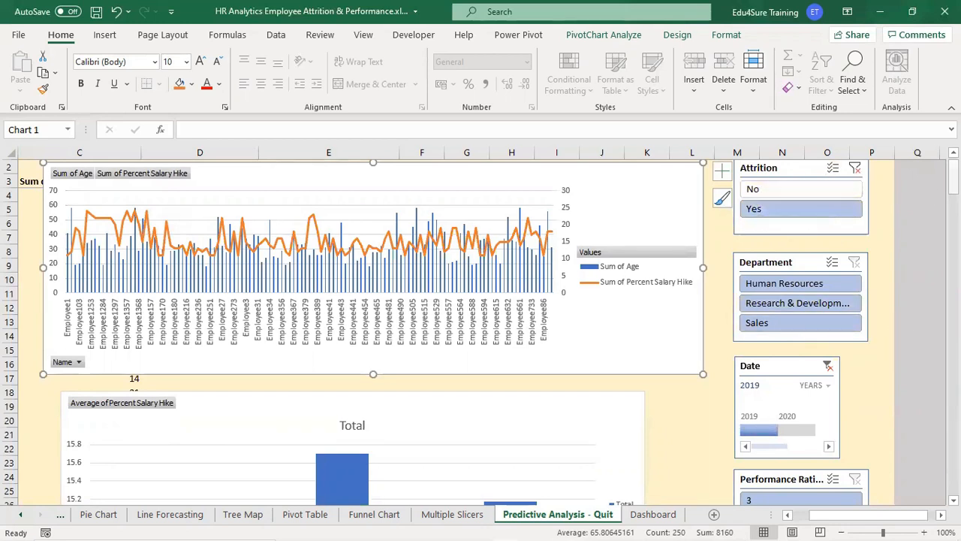
scroll(down, 3)
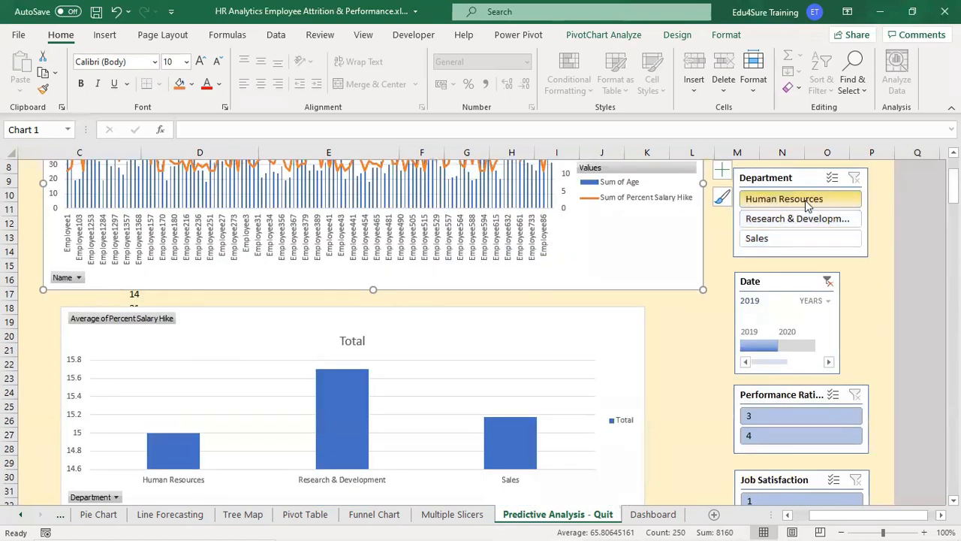
click(784, 198)
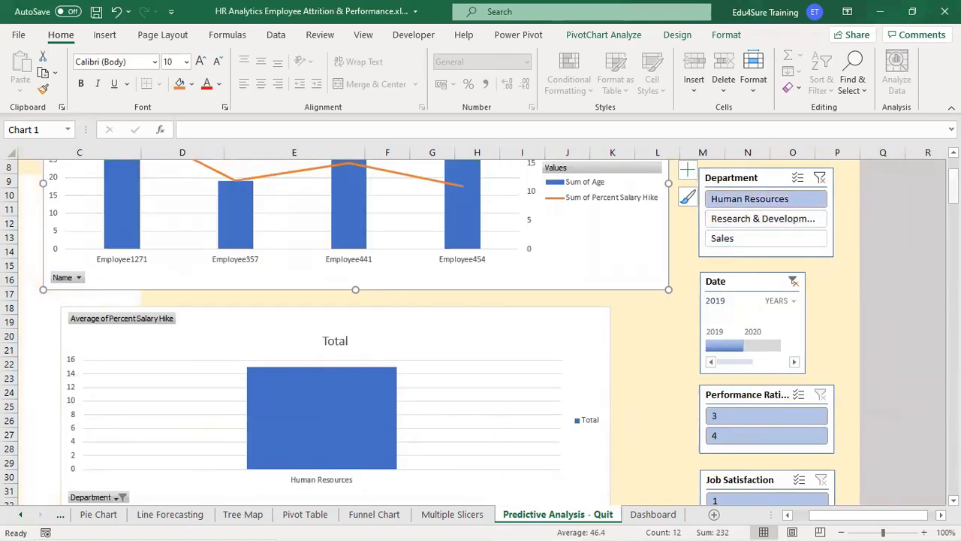
scroll(up, 3)
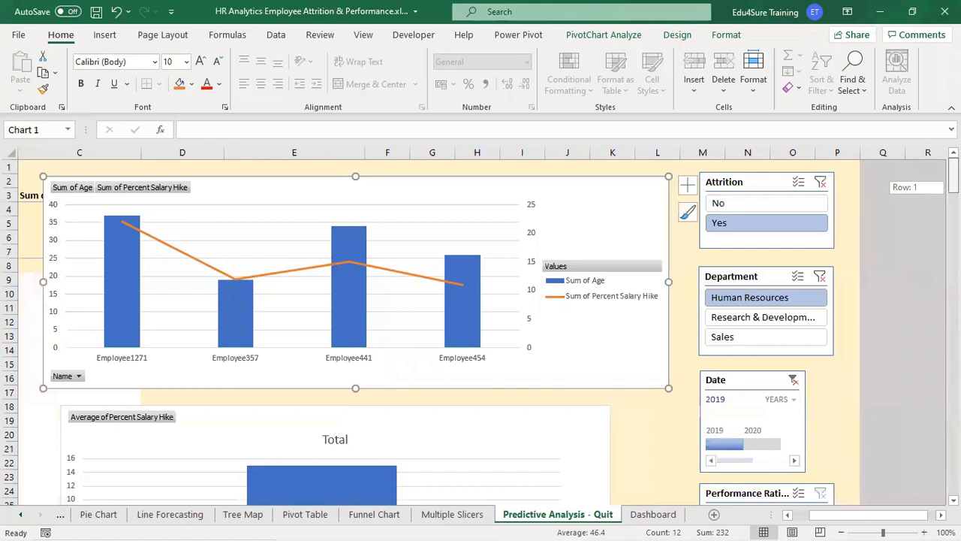
mouse_move(454, 331)
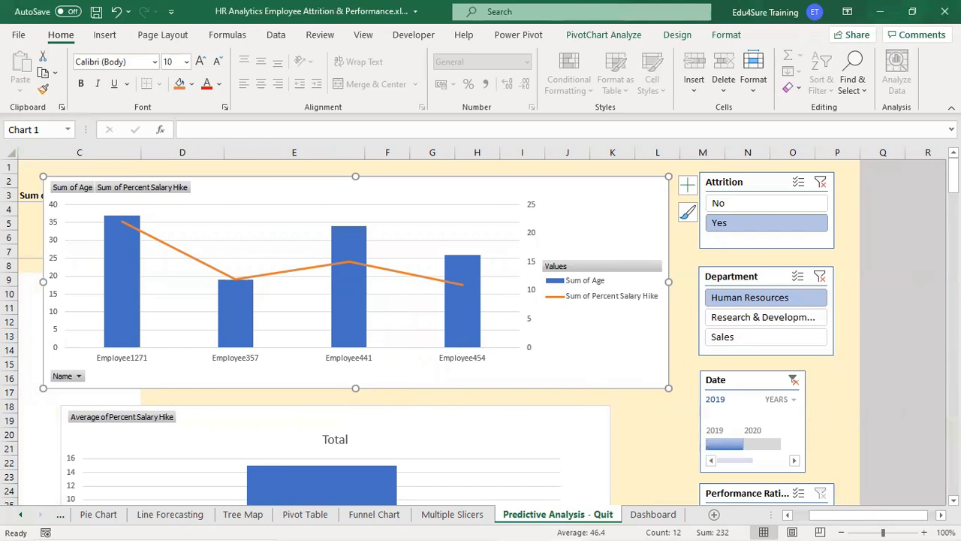
Limit Performance Rating to 3 only and Job Satisfaction to levels 3 and 4.
scroll(down, 3)
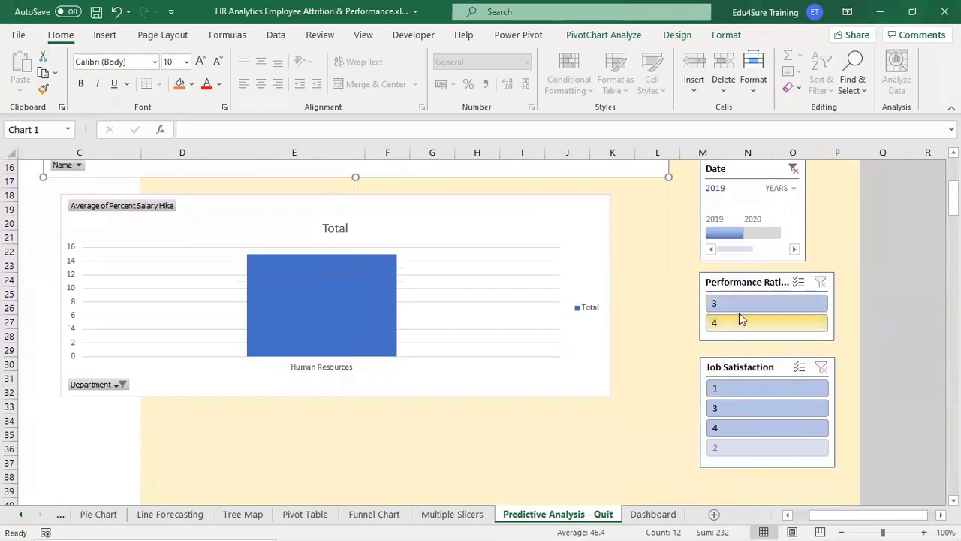
mouse_move(732, 330)
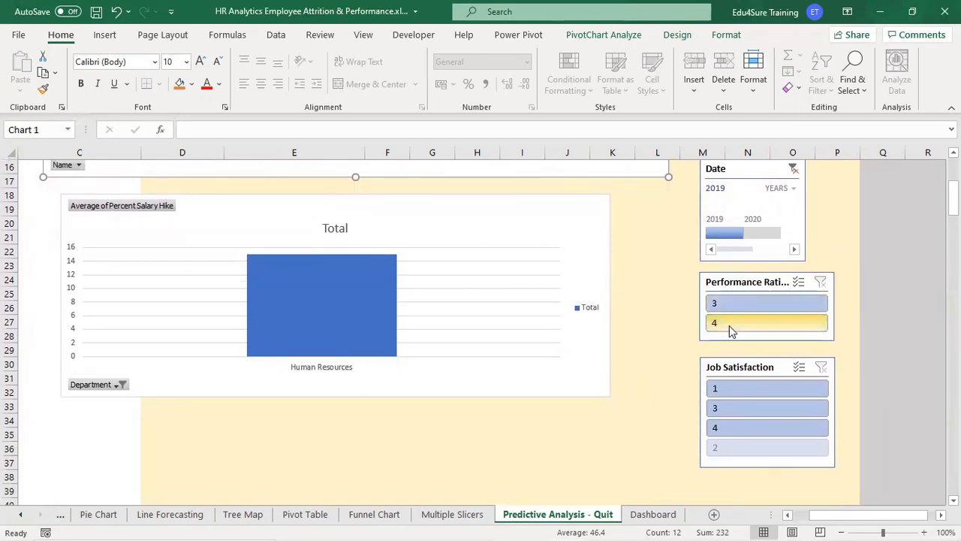
click(767, 322)
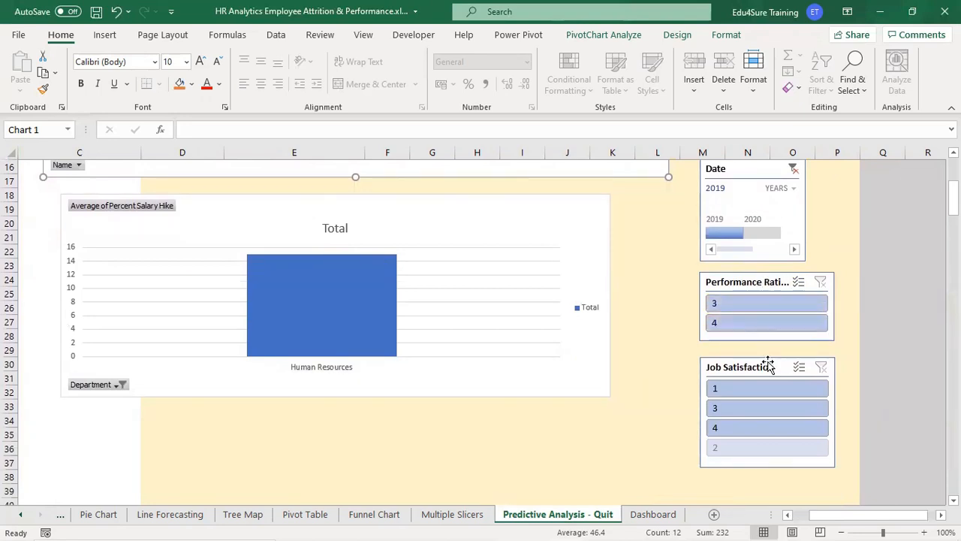
click(766, 447)
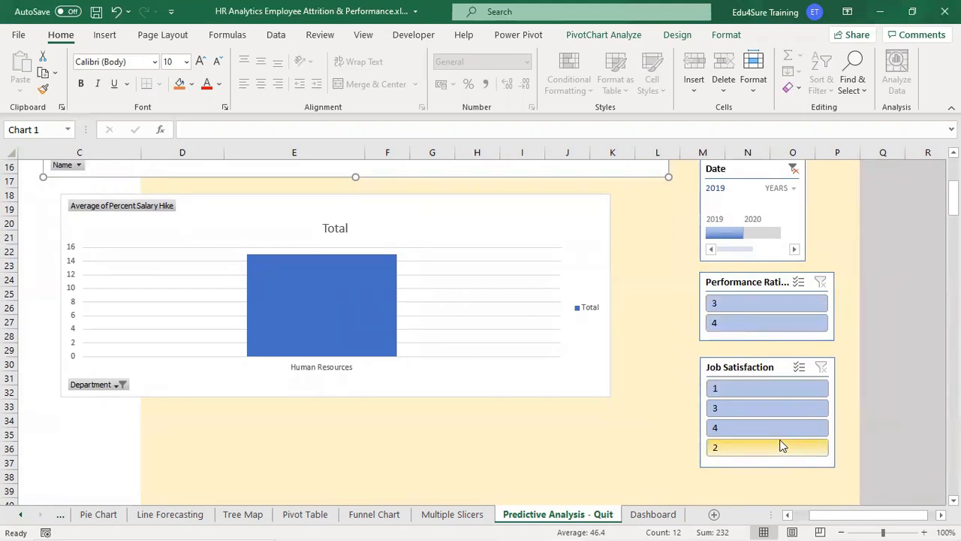
click(766, 407)
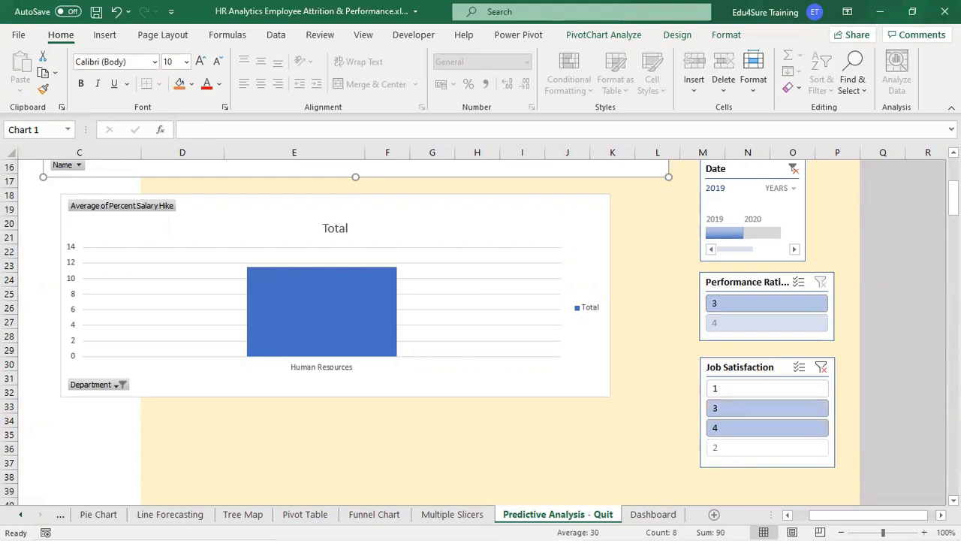
scroll(up, 3)
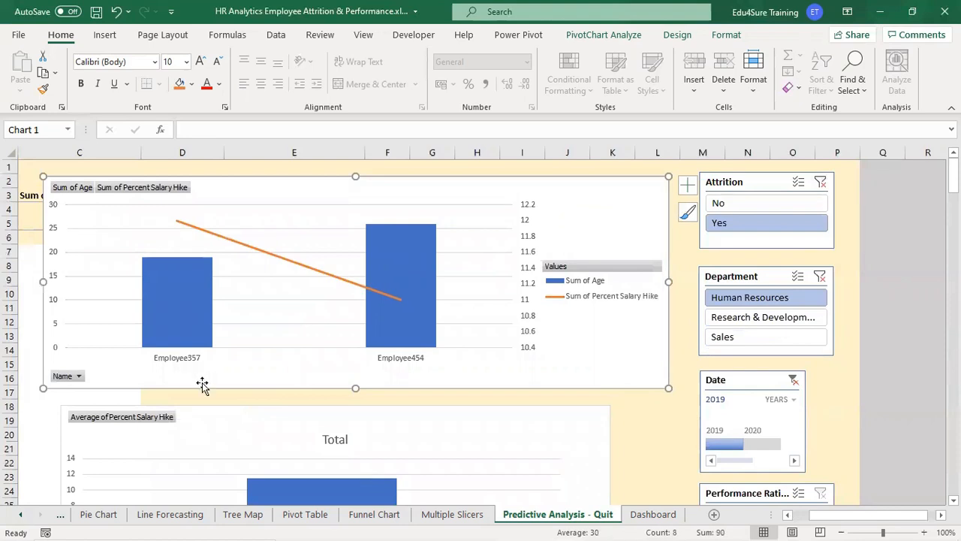
mouse_move(404, 371)
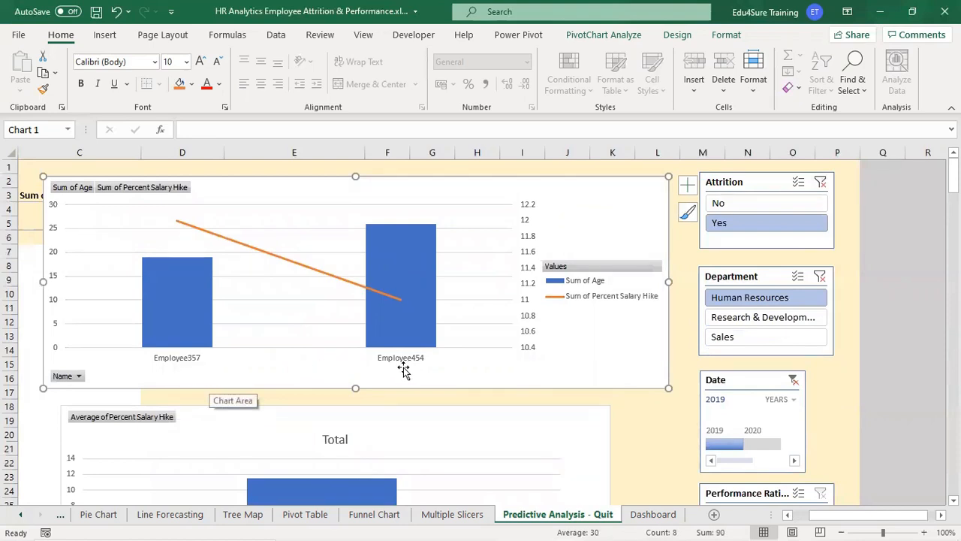
mouse_move(305, 341)
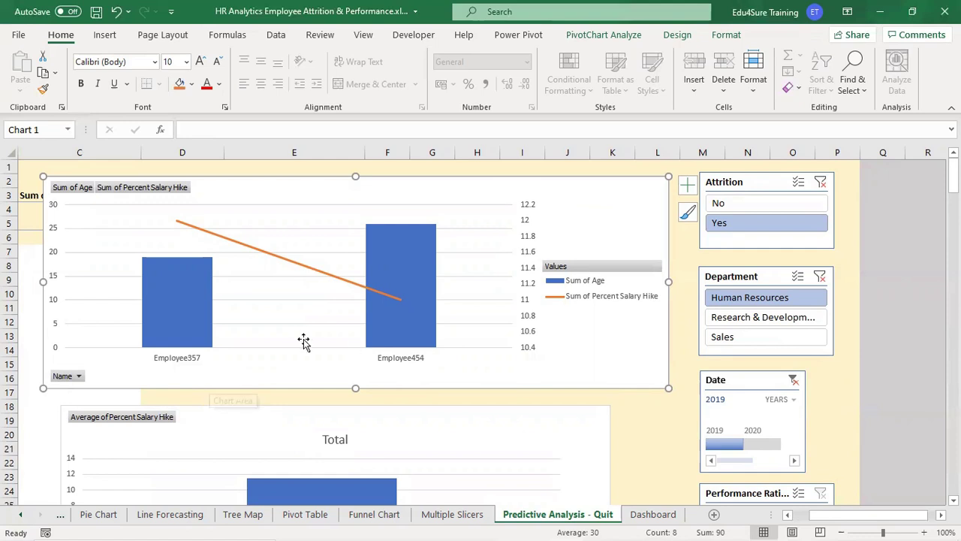
mouse_move(180, 228)
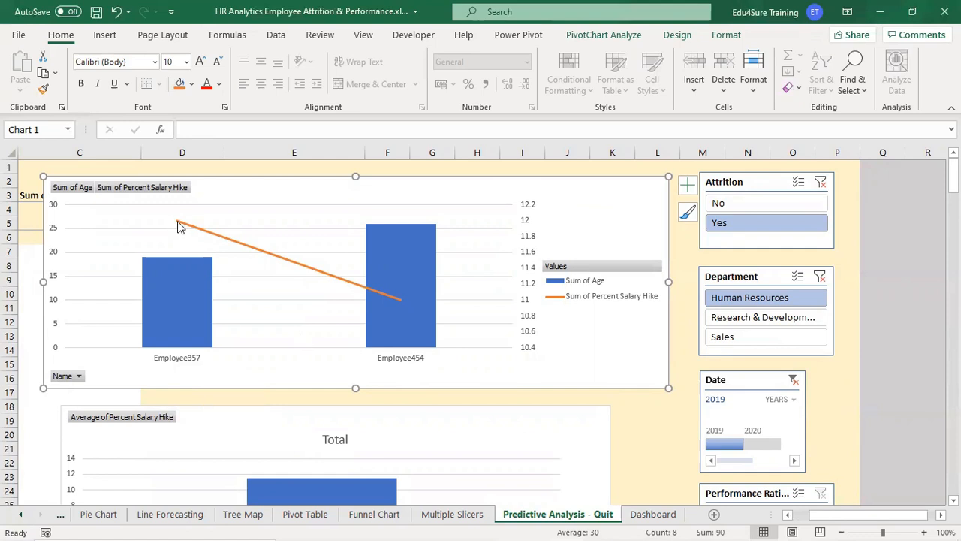
mouse_move(402, 305)
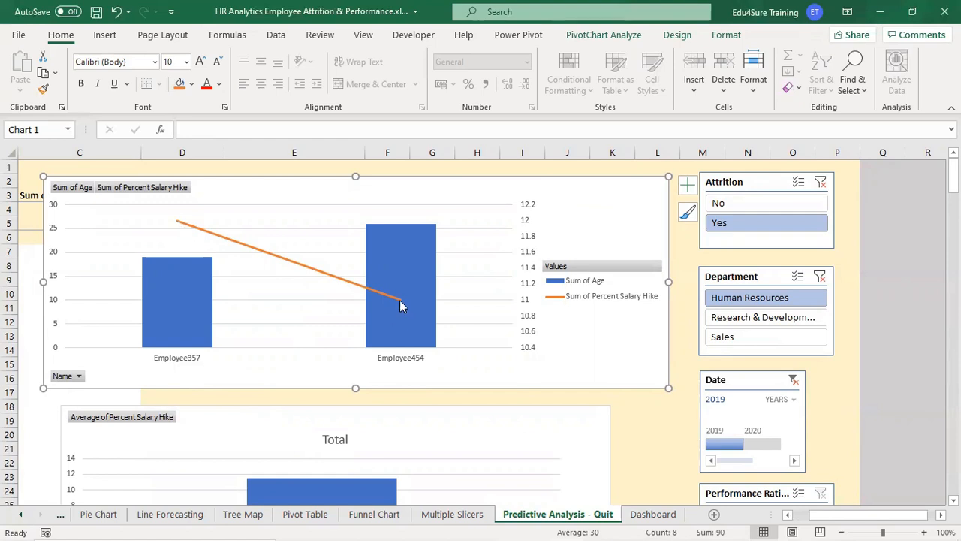
mouse_move(400, 305)
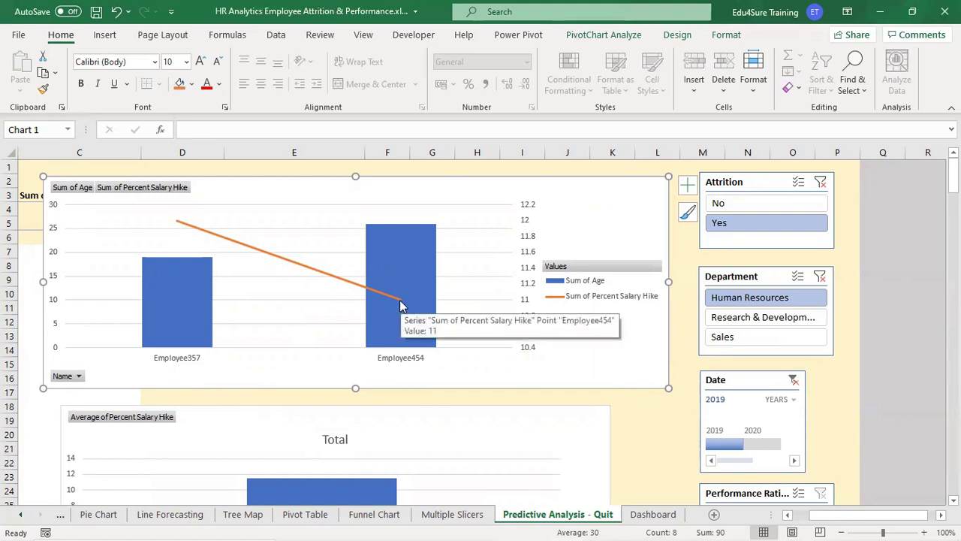
mouse_move(150, 242)
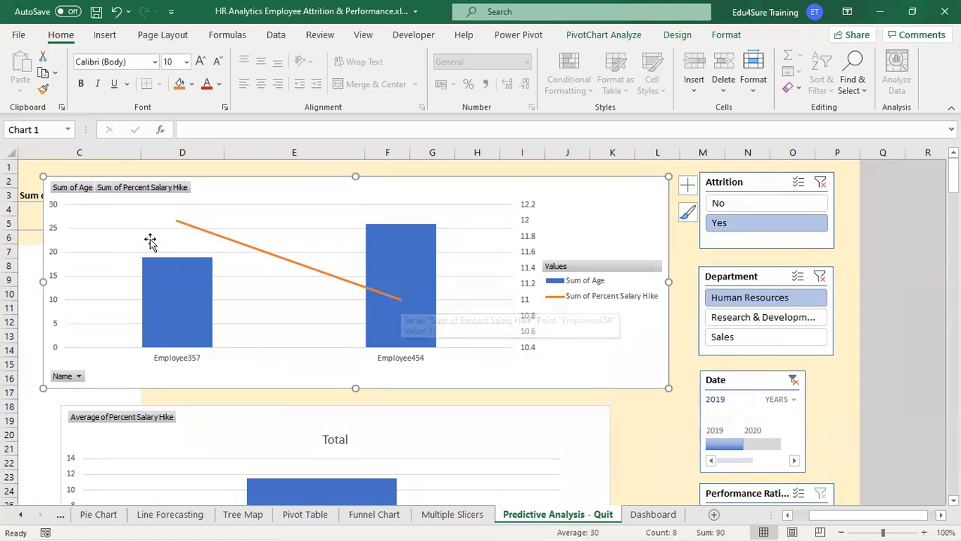
mouse_move(178, 226)
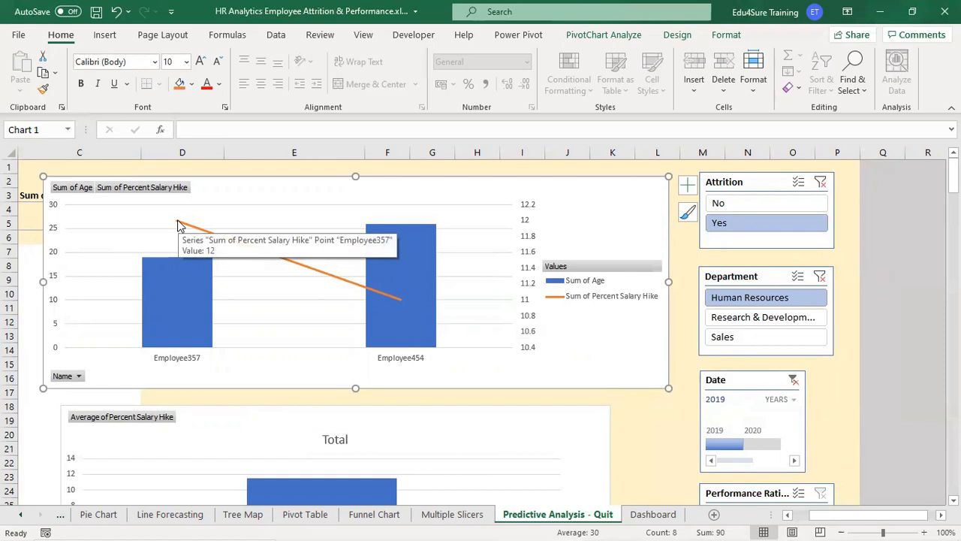
mouse_move(420, 314)
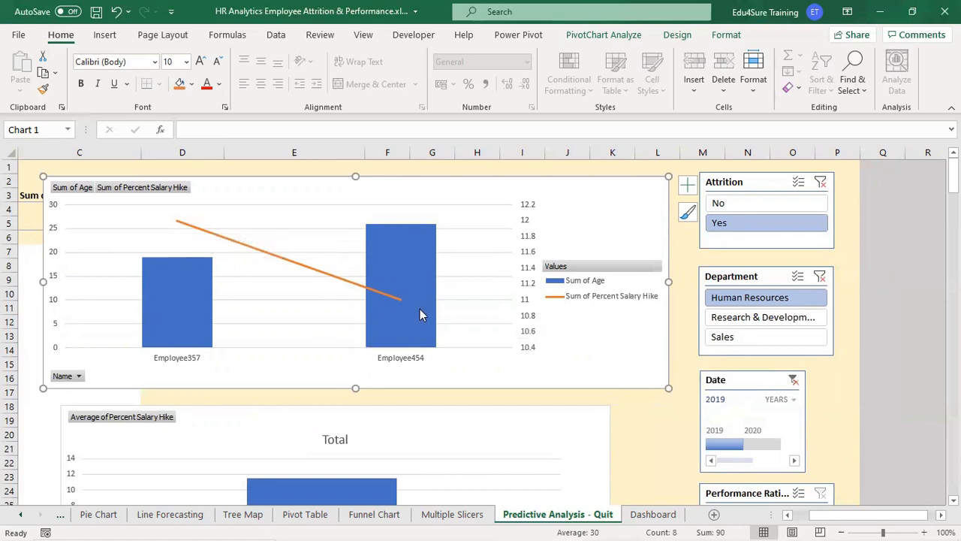
mouse_move(180, 227)
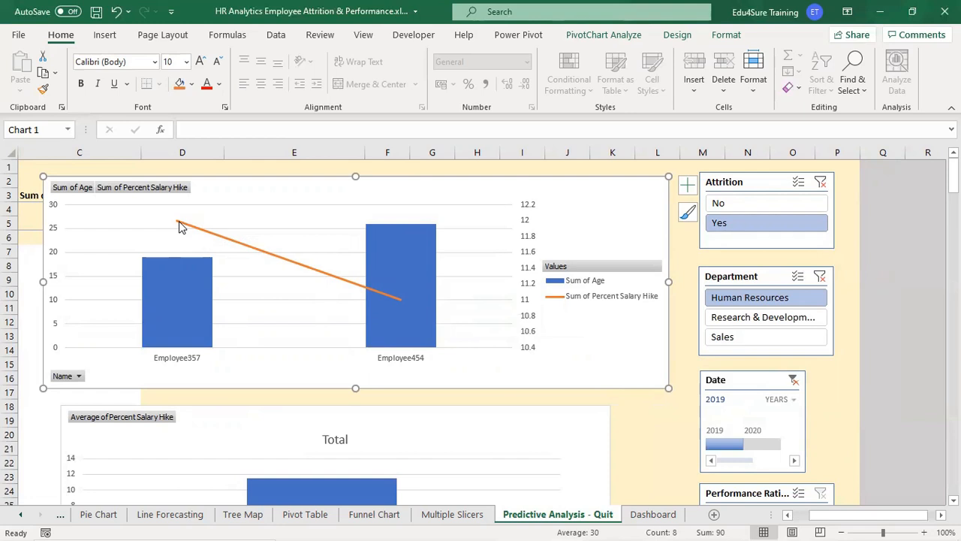
mouse_move(180, 226)
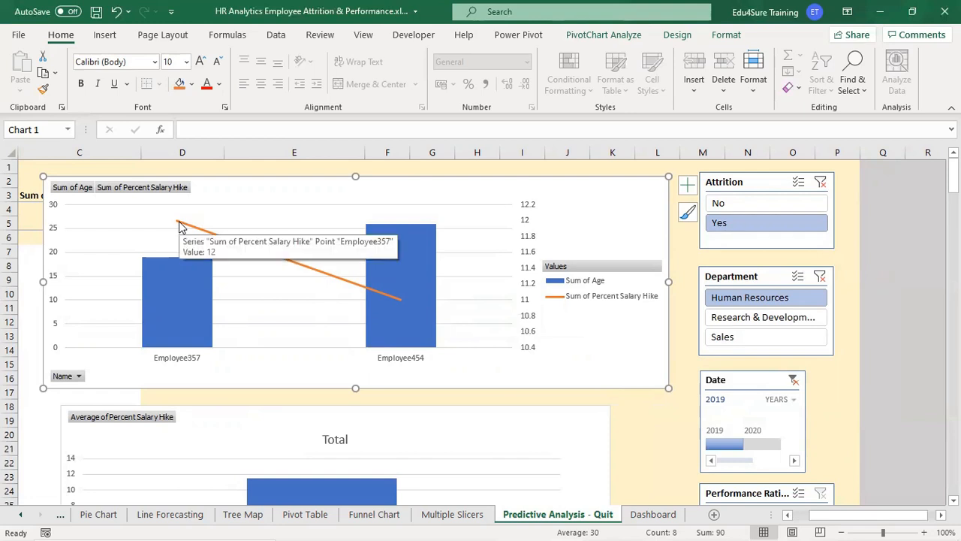
mouse_move(364, 250)
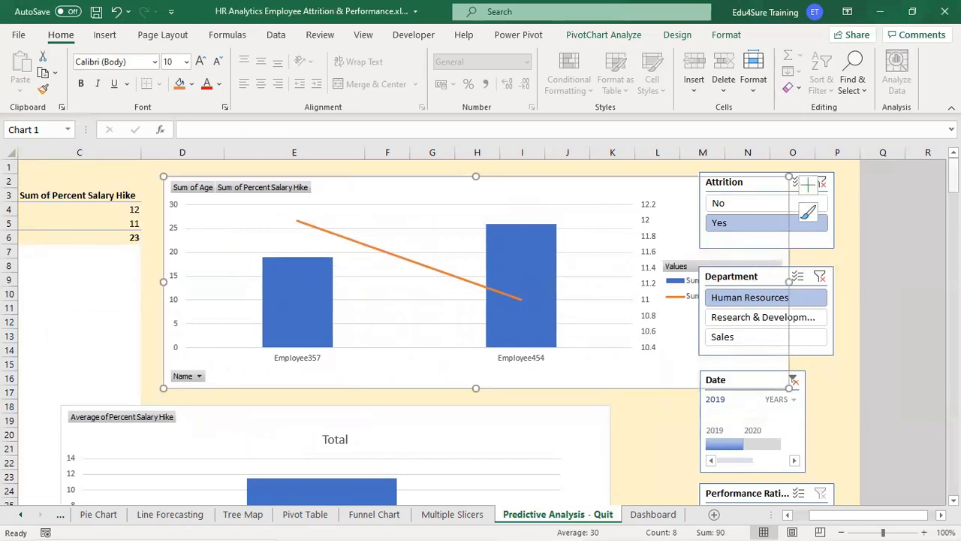
scroll(down, 3)
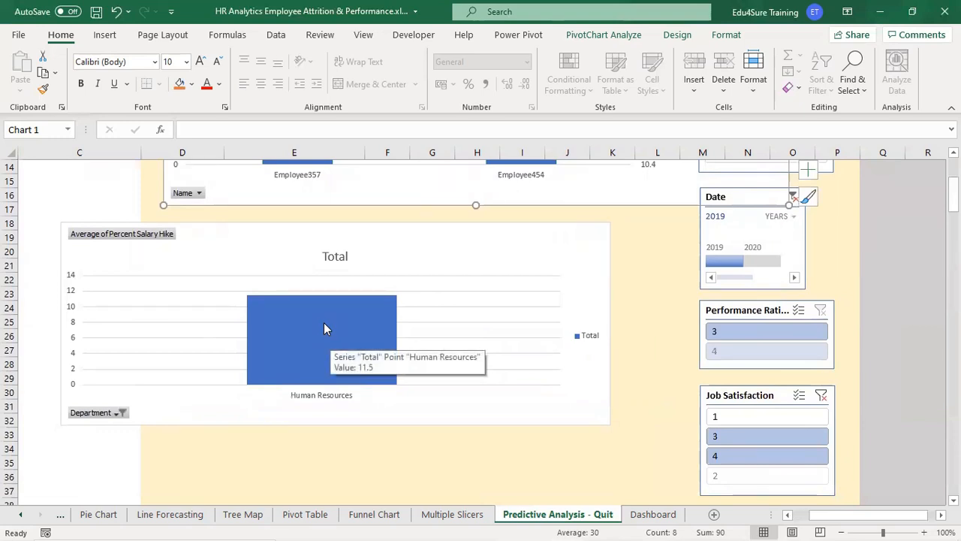
scroll(up, 3)
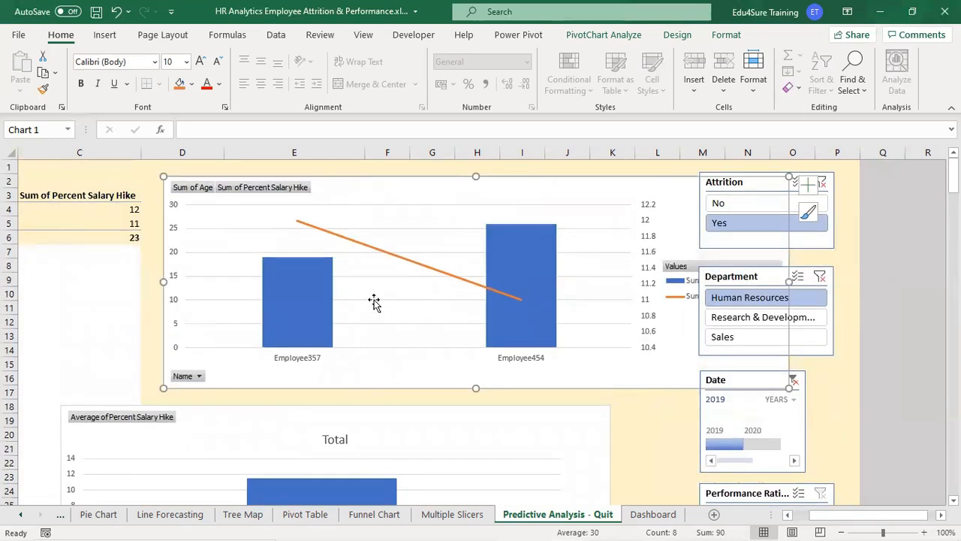
mouse_move(524, 303)
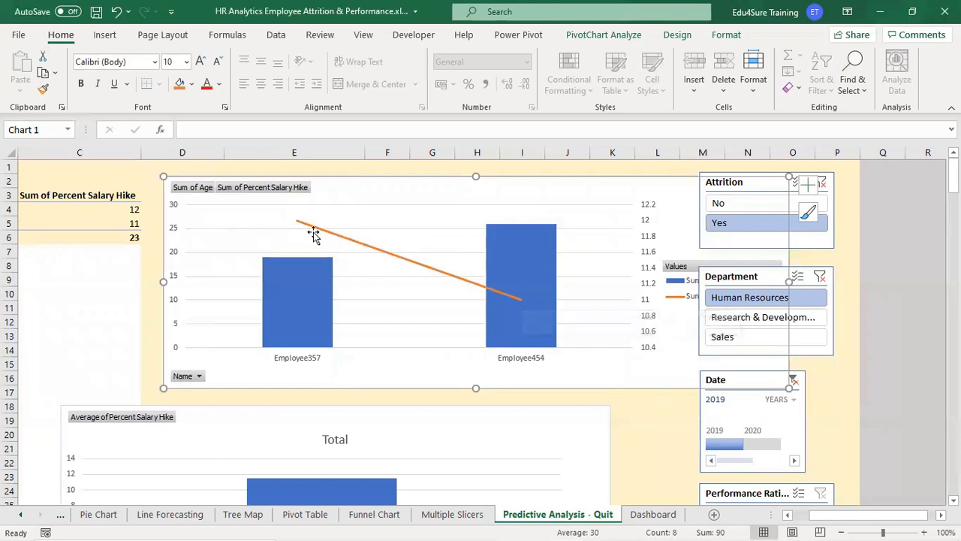
mouse_move(298, 226)
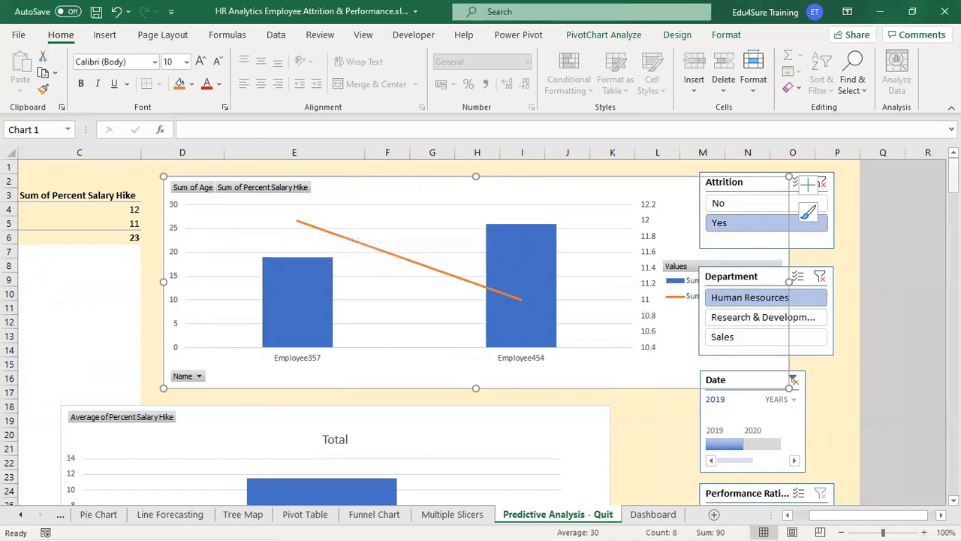
scroll(down, 3)
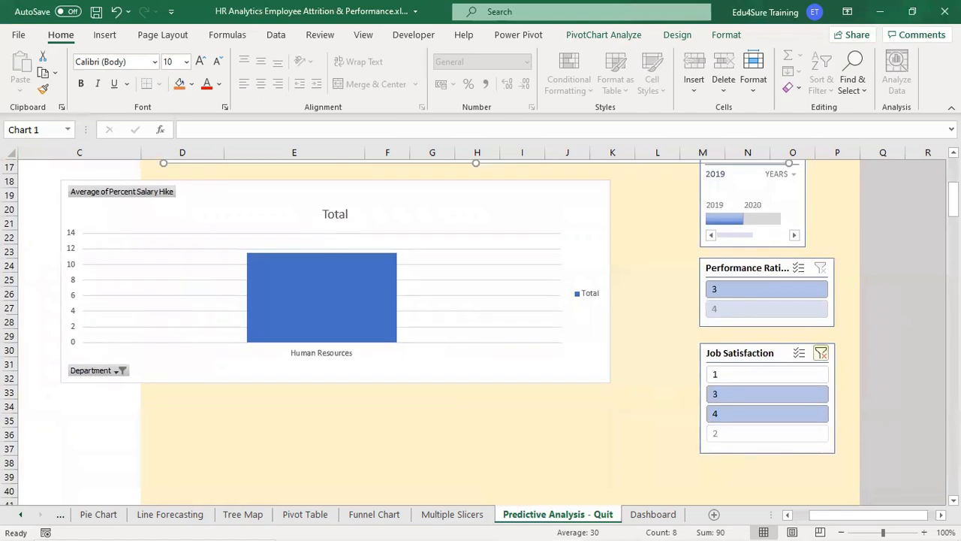
scroll(up, 3)
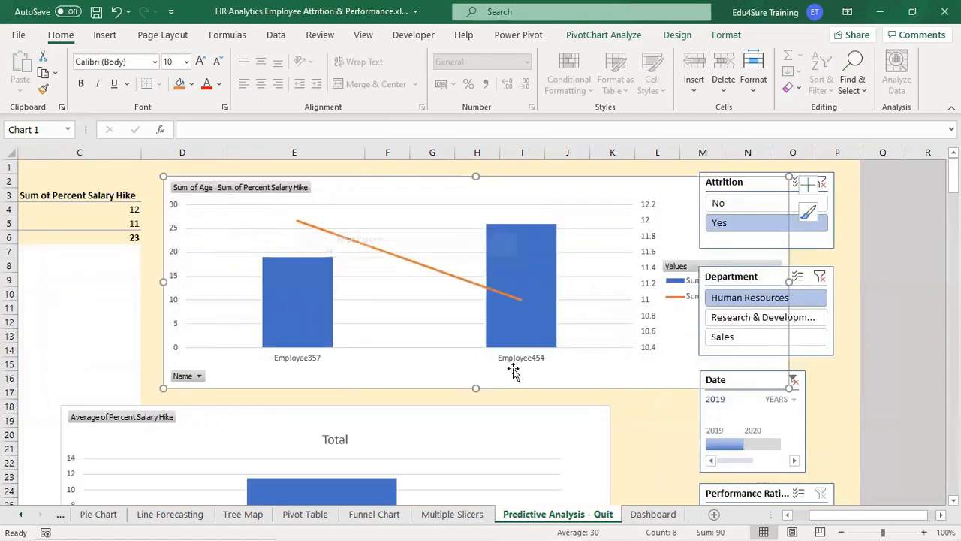
mouse_move(521, 304)
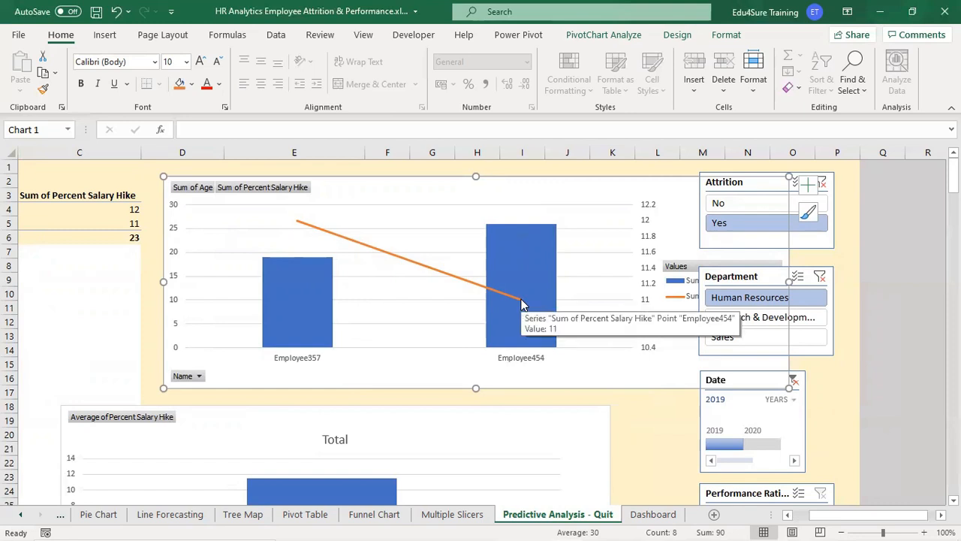
mouse_move(293, 221)
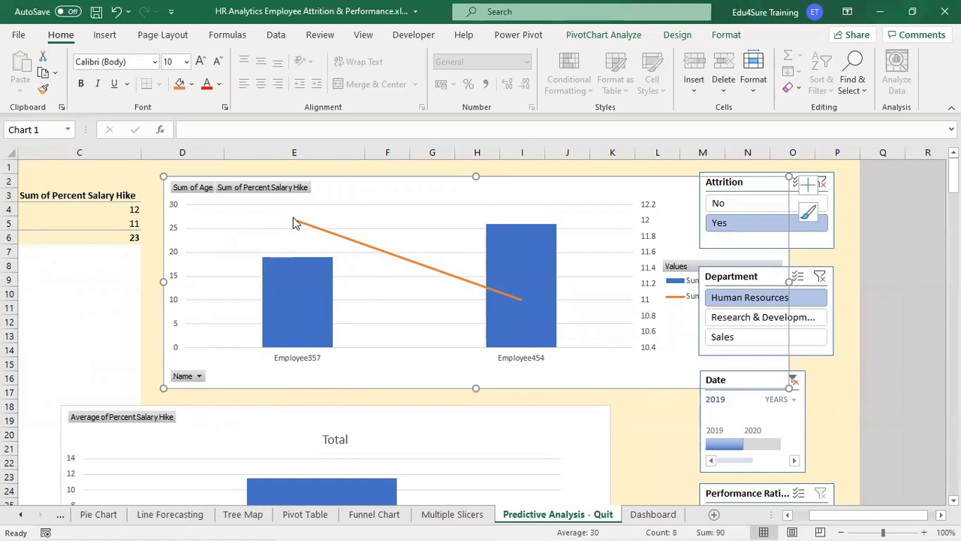
mouse_move(291, 330)
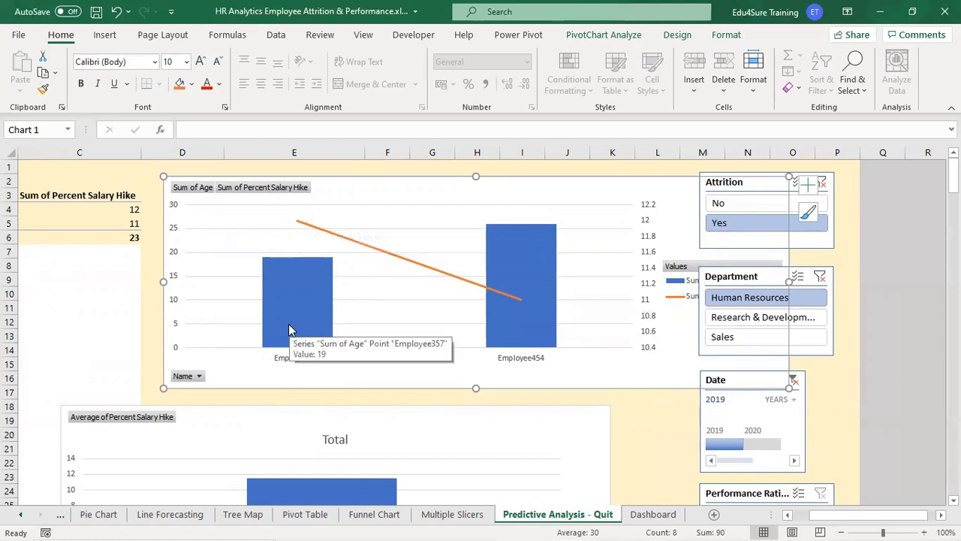
mouse_move(735, 317)
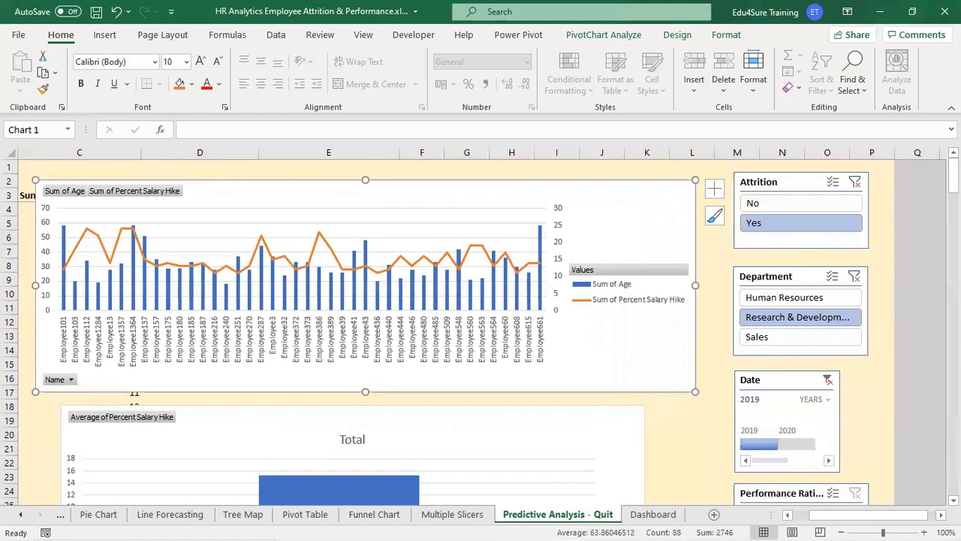
Scroll through the sheet to review the Research & Development charts and slicers.
scroll(down, 3)
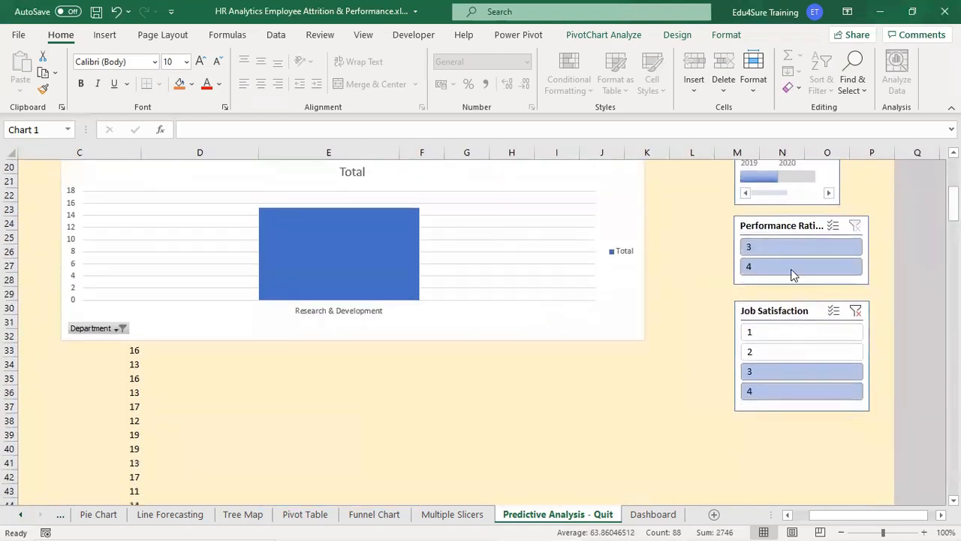
scroll(up, 3)
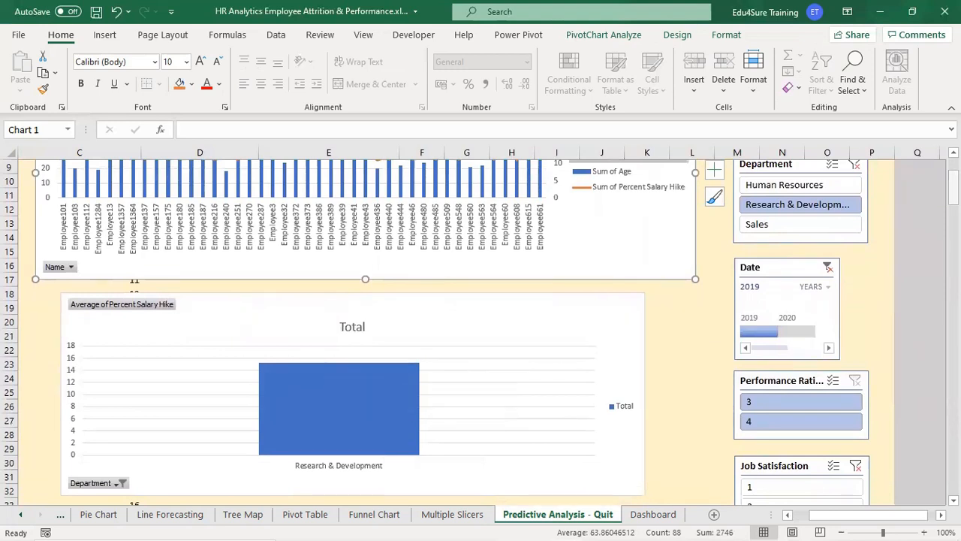
scroll(up, 3)
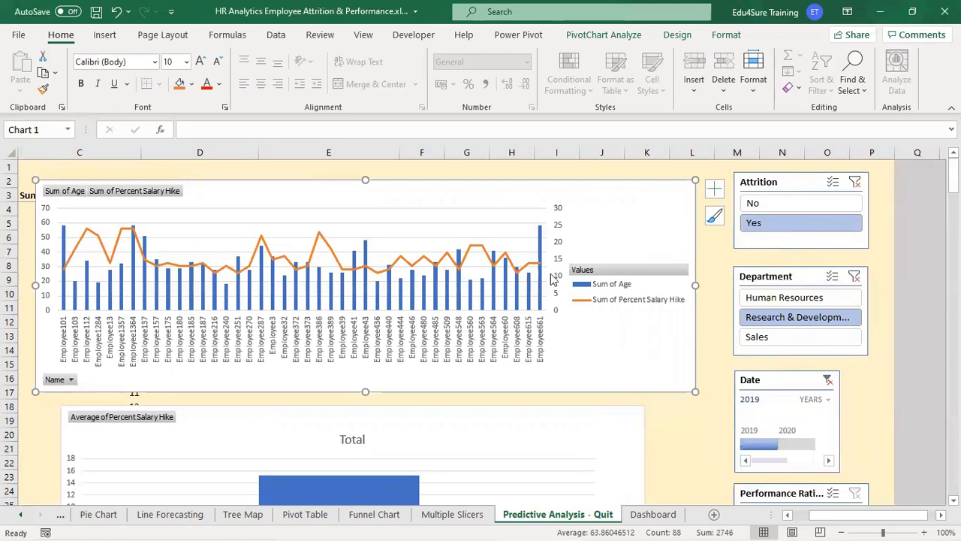
mouse_move(291, 301)
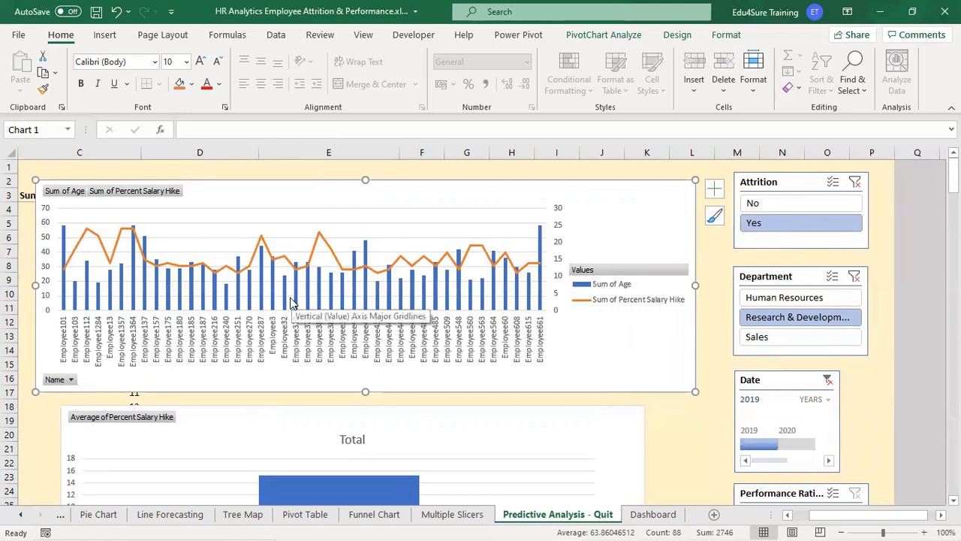
mouse_move(353, 314)
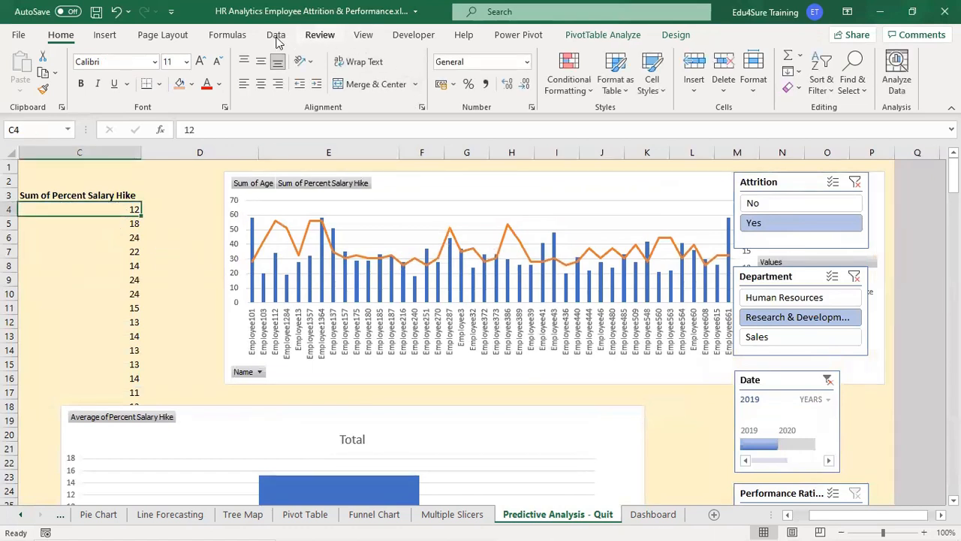
Sort the combo chart's leavers from highest to lowest salary hike via Sort & Filter.
click(276, 35)
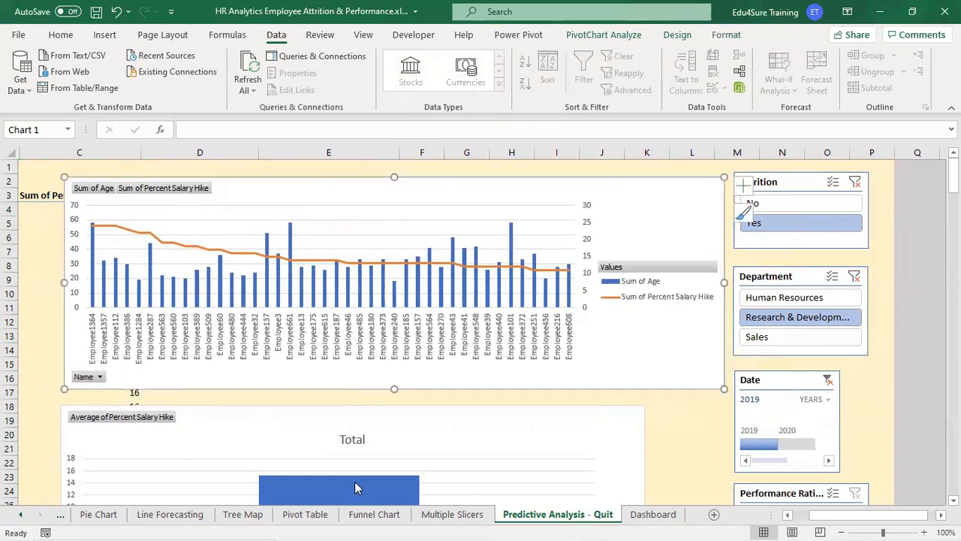
mouse_move(396, 515)
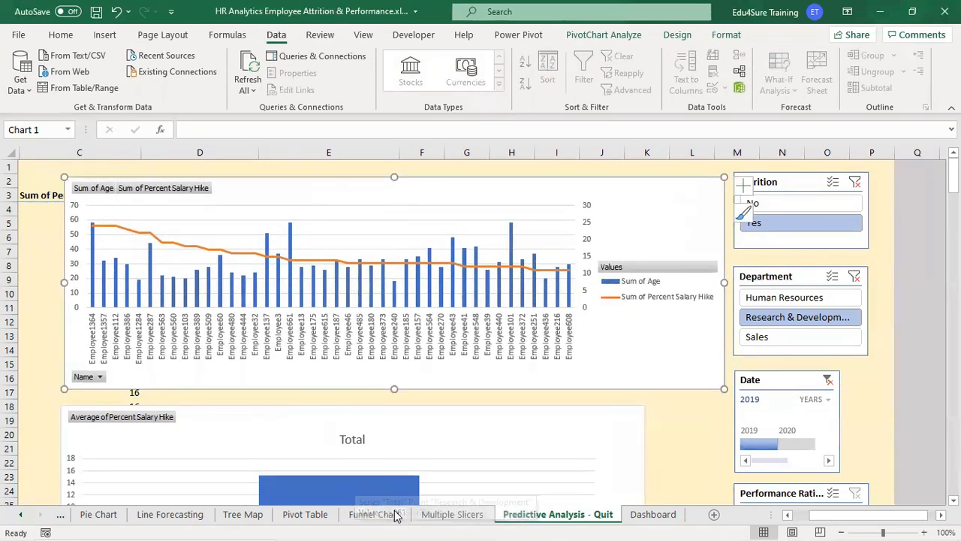
mouse_move(312, 267)
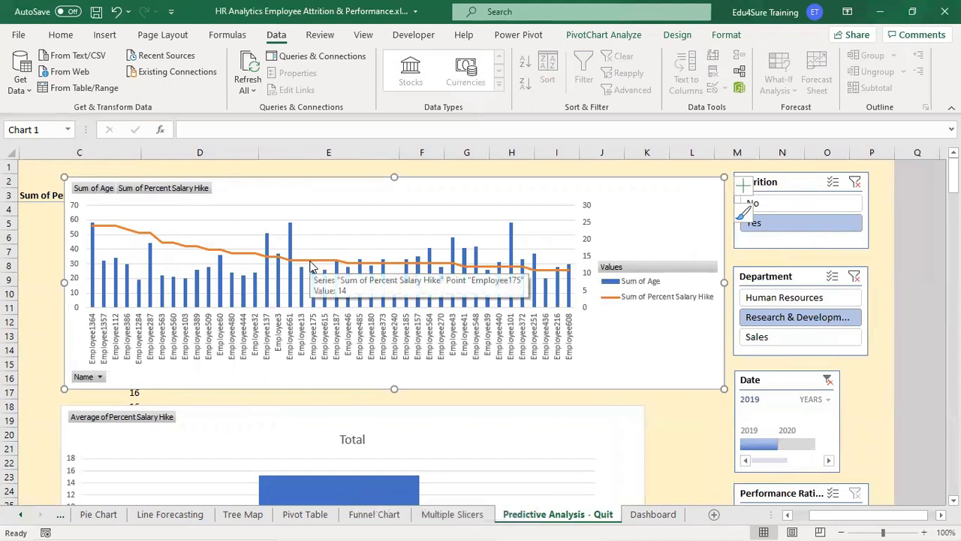
mouse_move(376, 266)
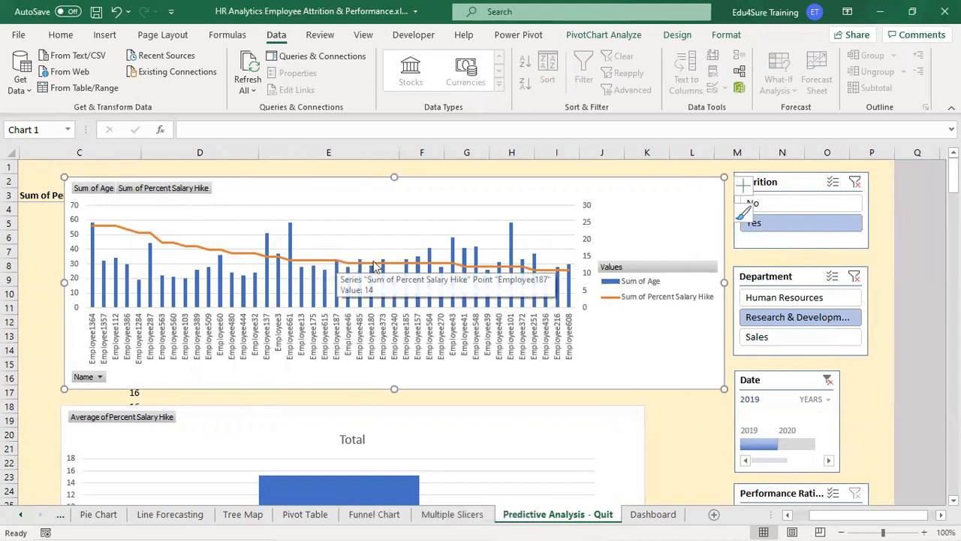
mouse_move(282, 259)
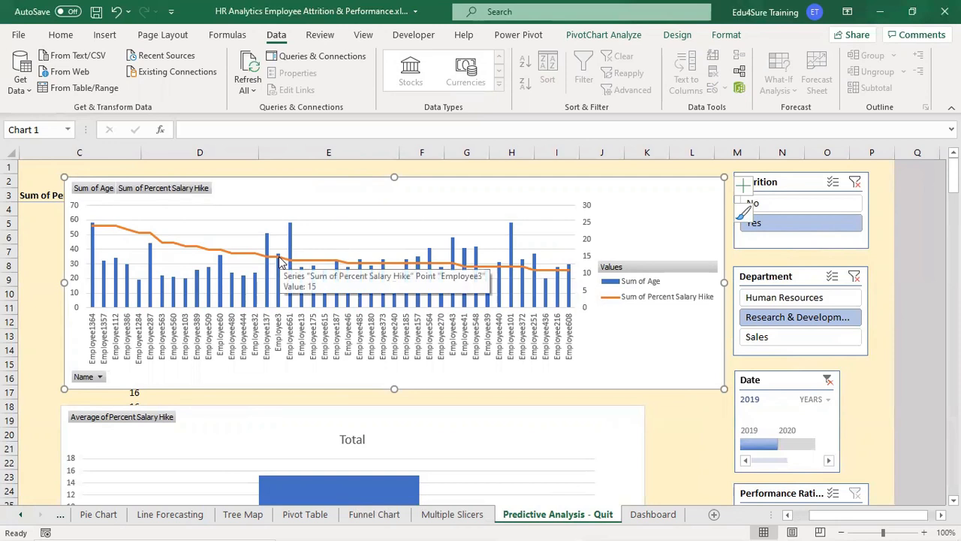
mouse_move(268, 260)
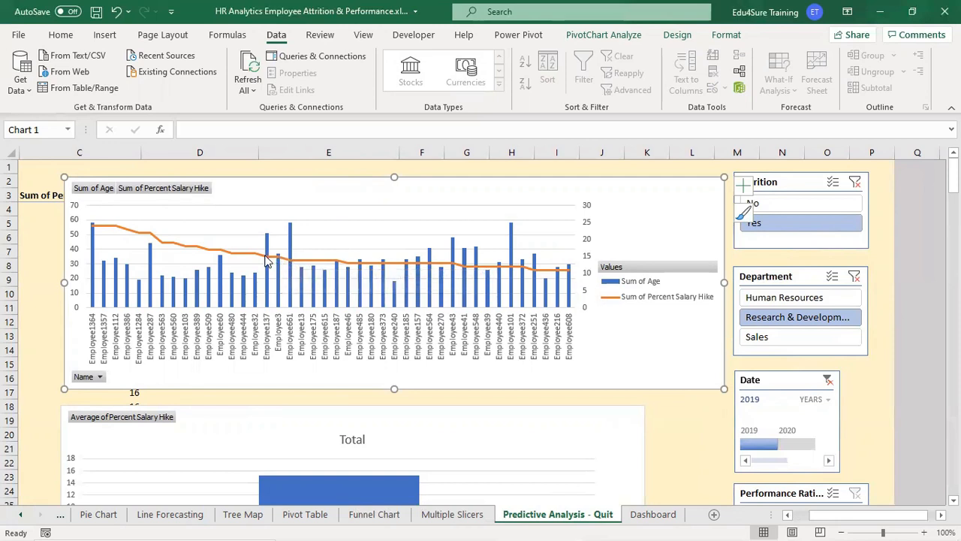
mouse_move(258, 259)
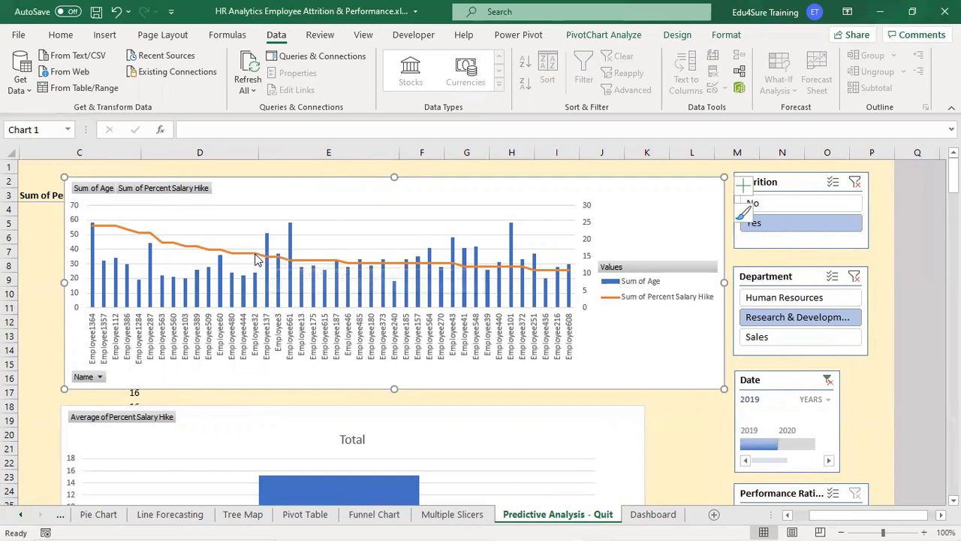
mouse_move(258, 316)
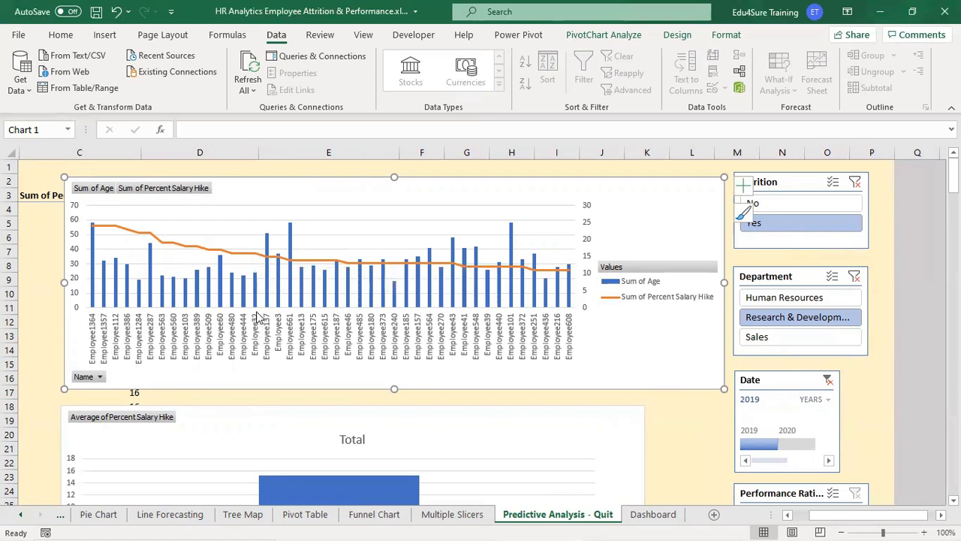
mouse_move(258, 315)
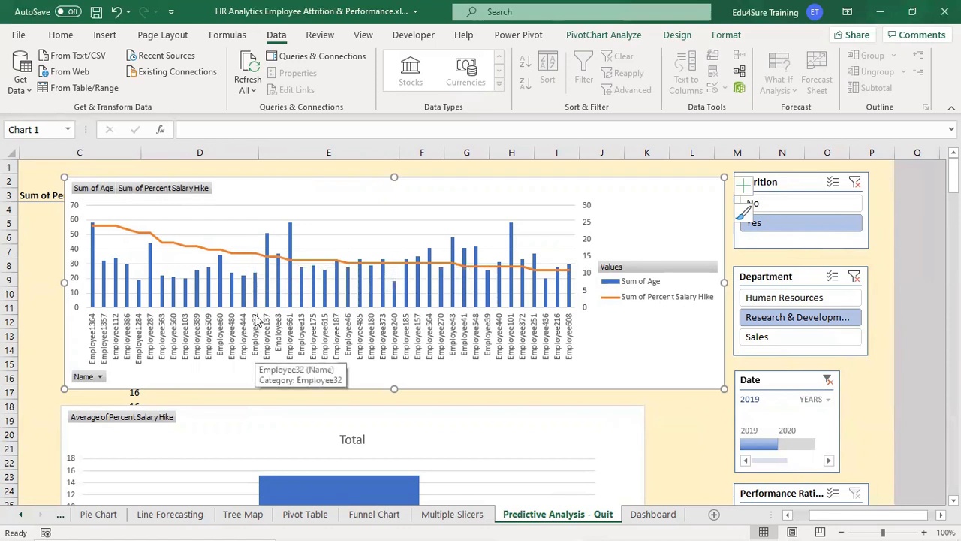
mouse_move(90, 228)
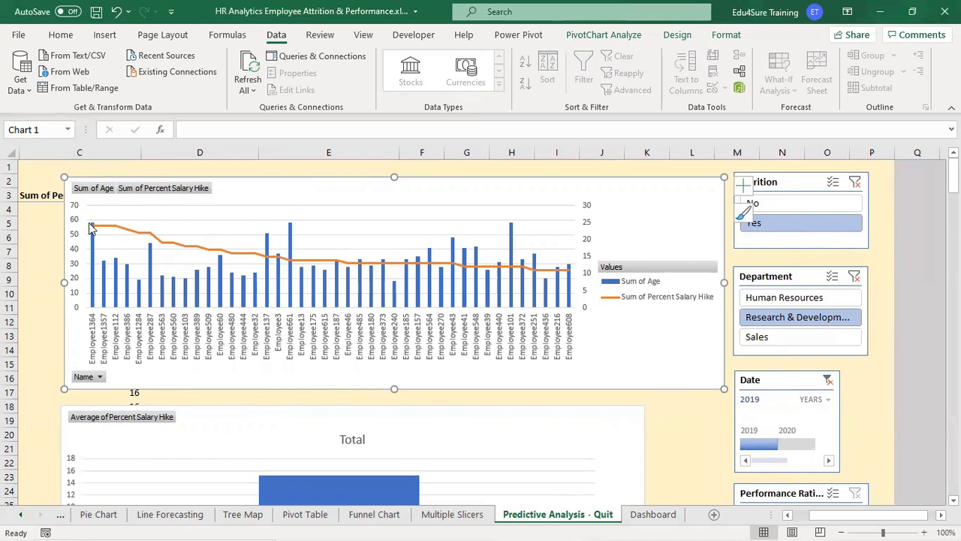
mouse_move(273, 246)
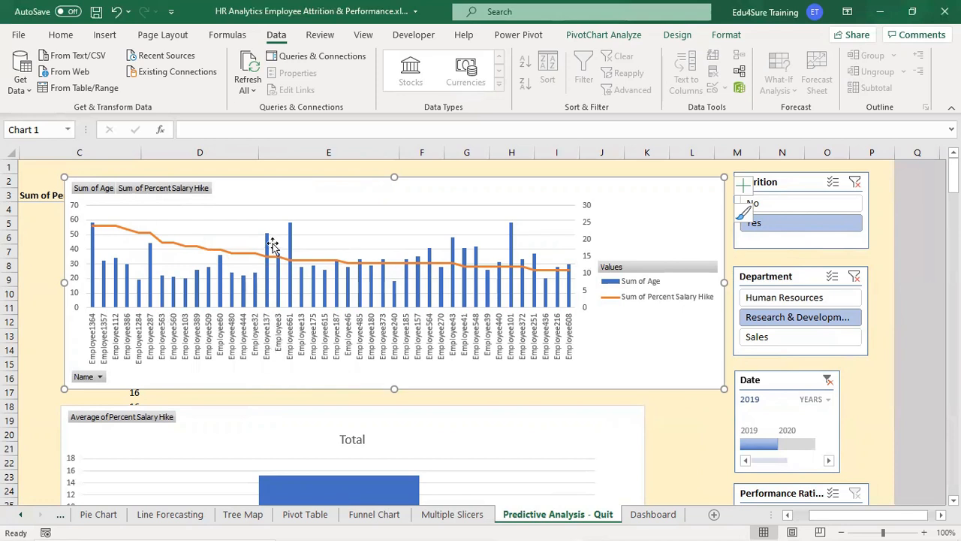
mouse_move(274, 263)
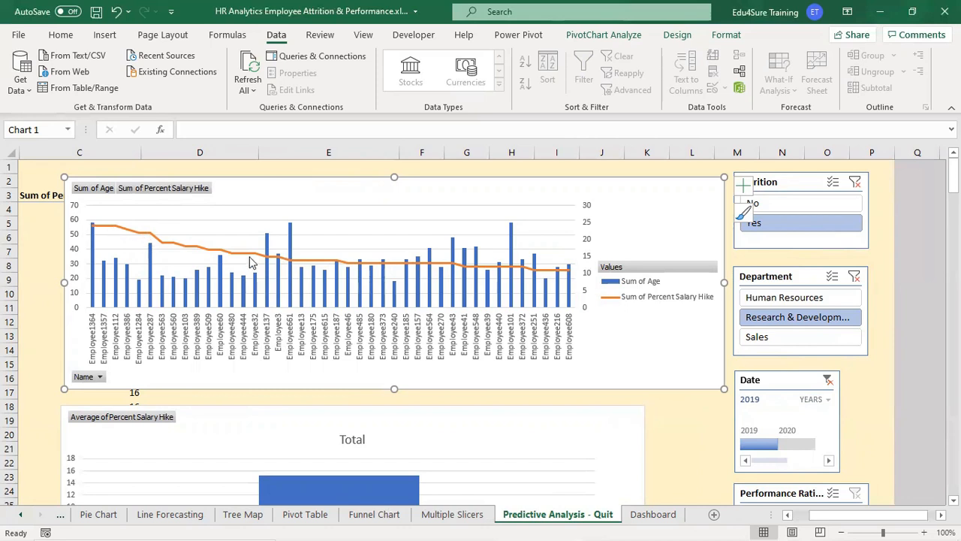
mouse_move(283, 271)
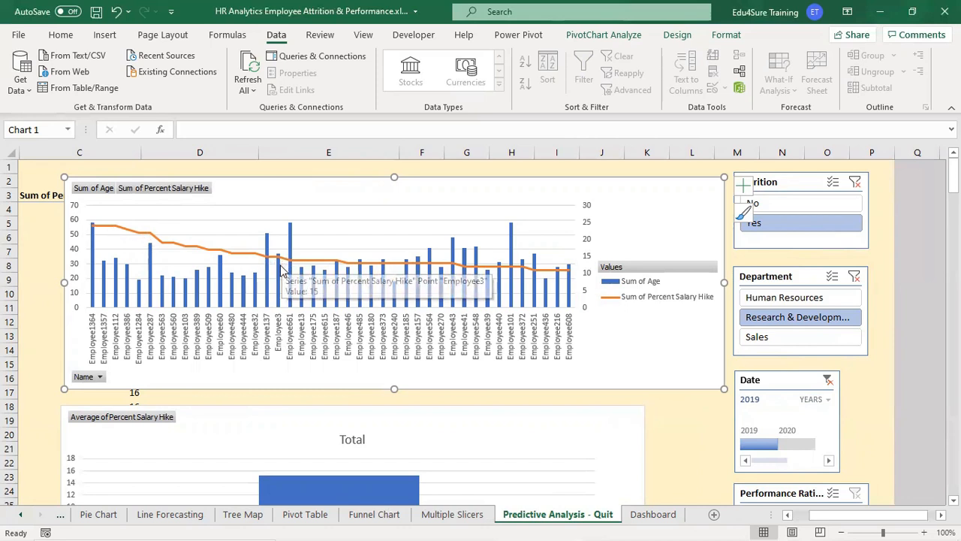
mouse_move(282, 269)
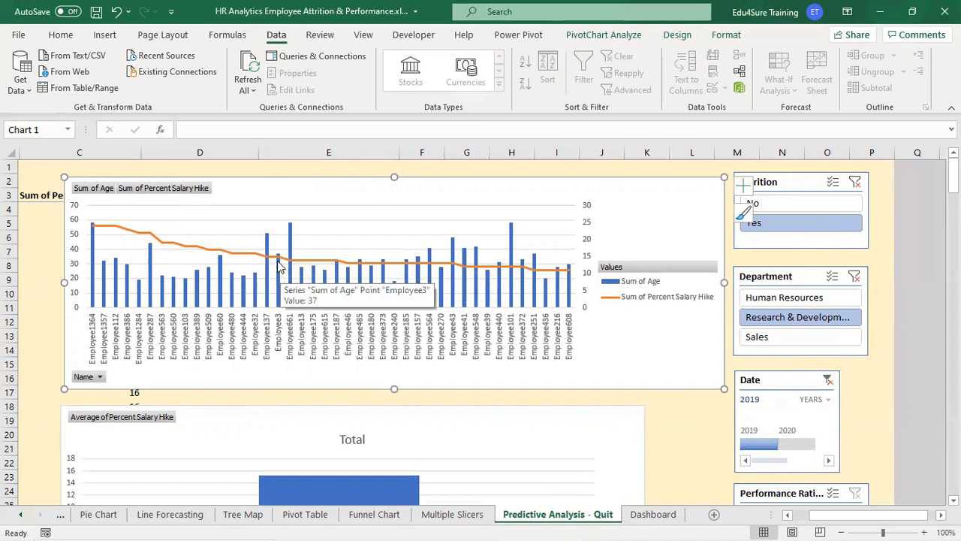
mouse_move(270, 261)
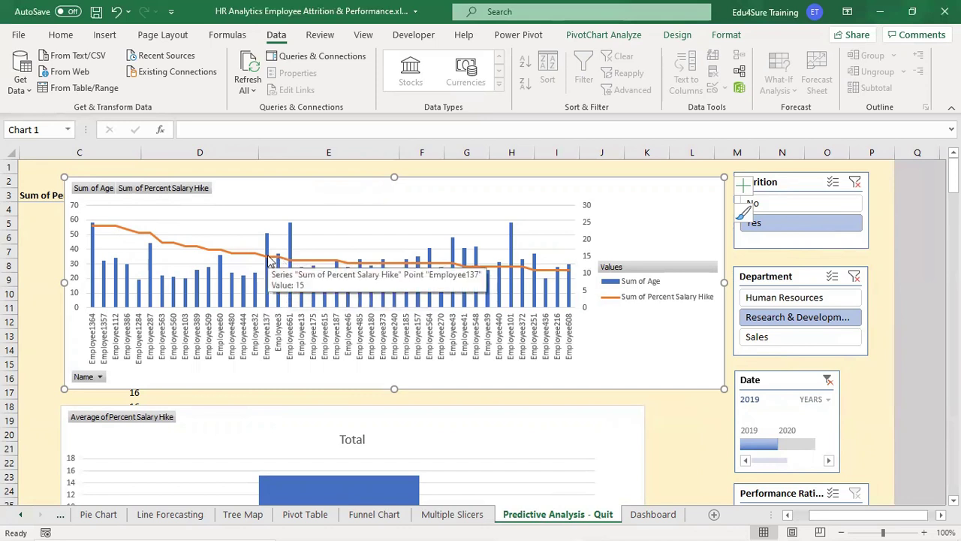
mouse_move(258, 257)
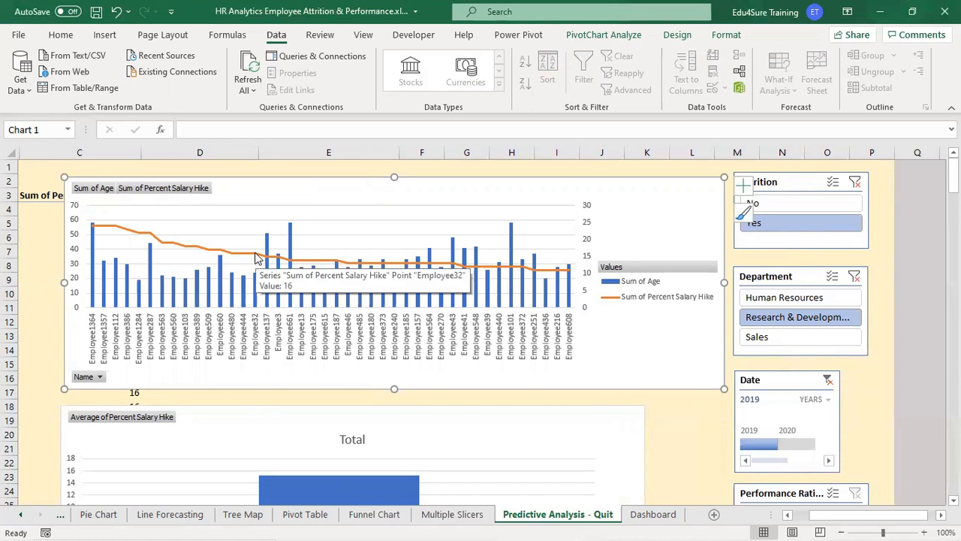
mouse_move(242, 258)
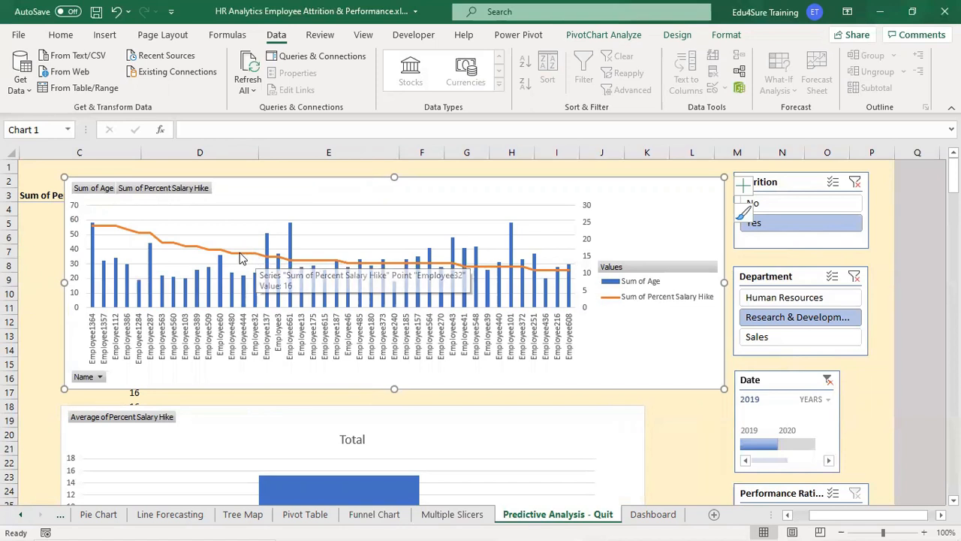
mouse_move(258, 259)
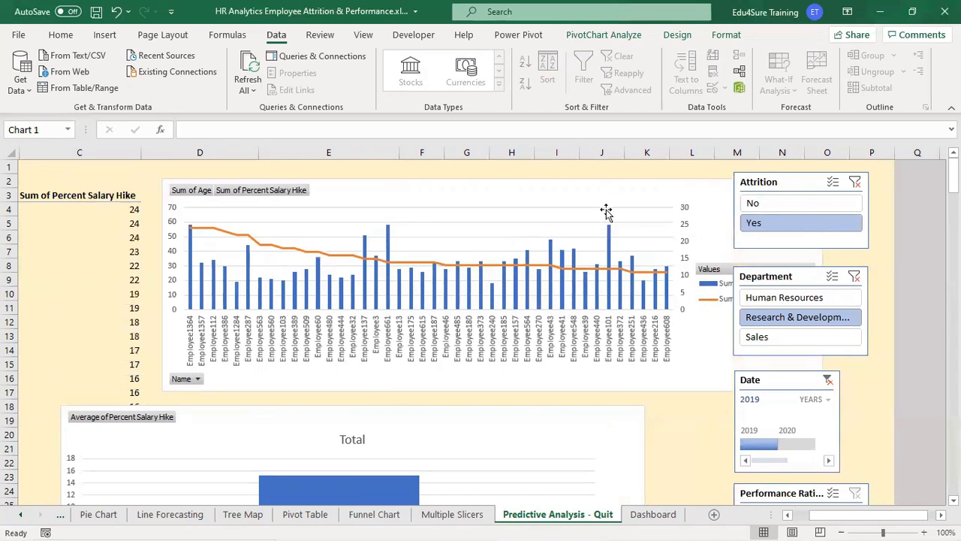
Drop the chart in its new spot and select the Sum of Age header in the pivot table.
click(606, 210)
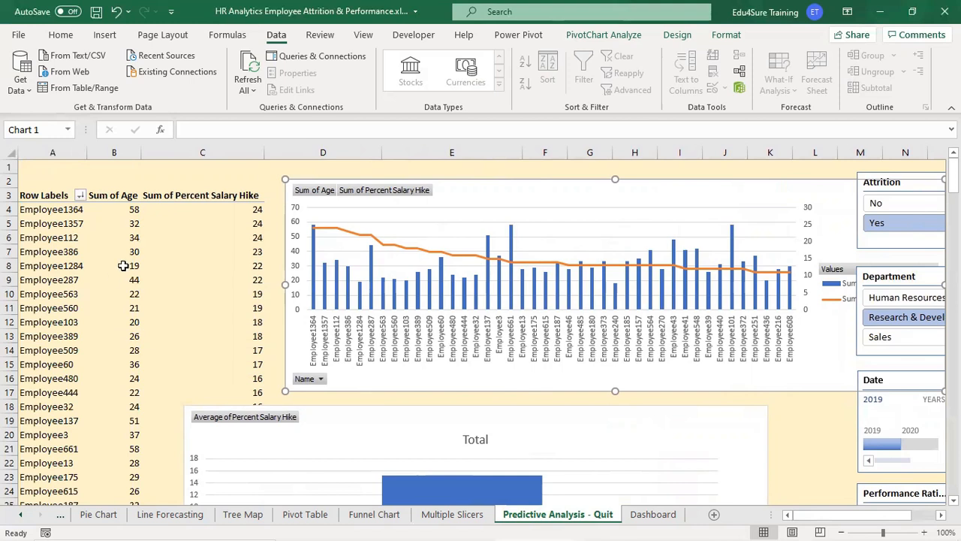
click(113, 194)
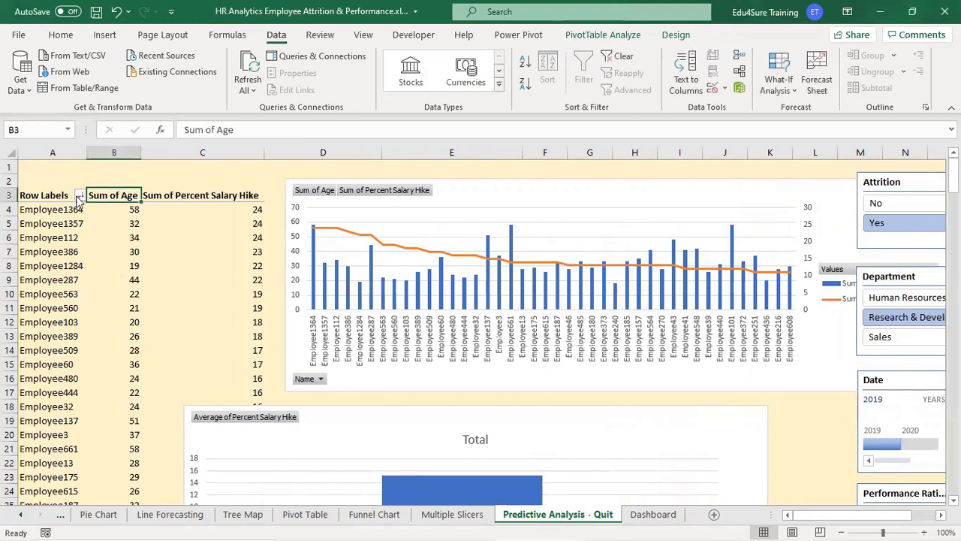
Filter Row Labels by searching '32' to keep only Employee32 (age 24, hike 16).
click(80, 195)
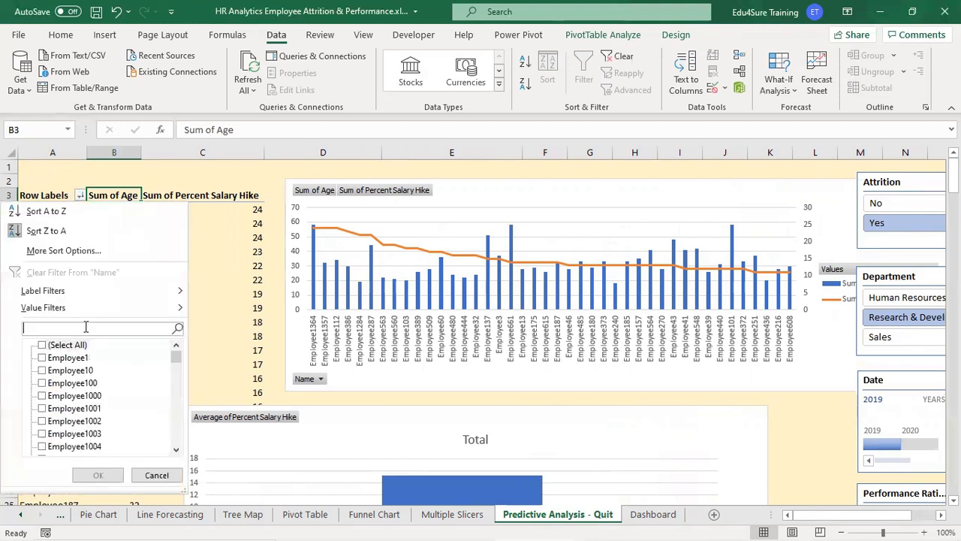
text(32)
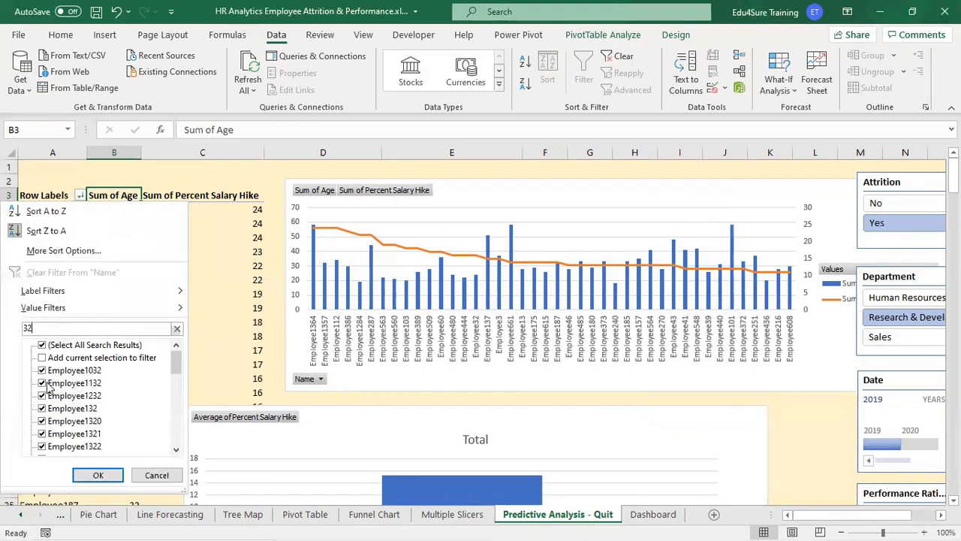
click(42, 345)
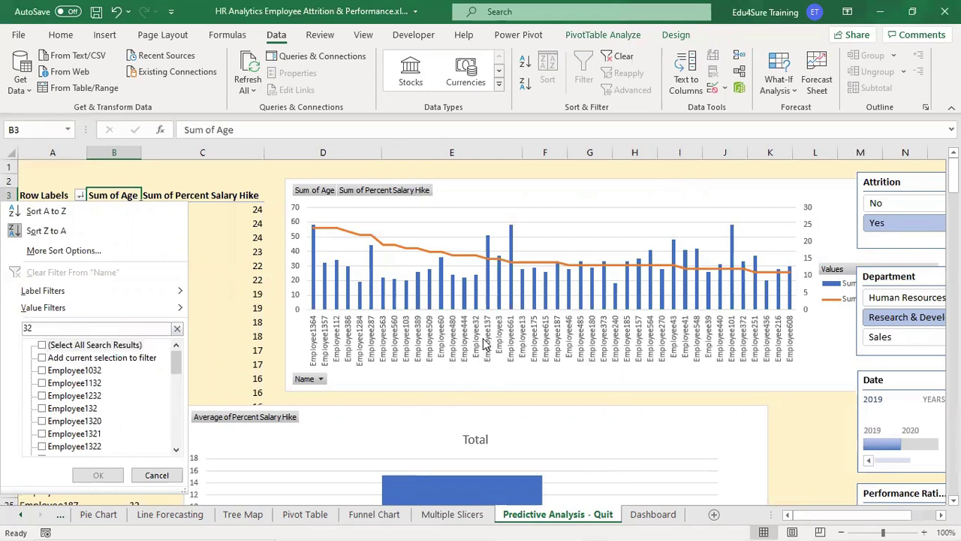
scroll(down, 3)
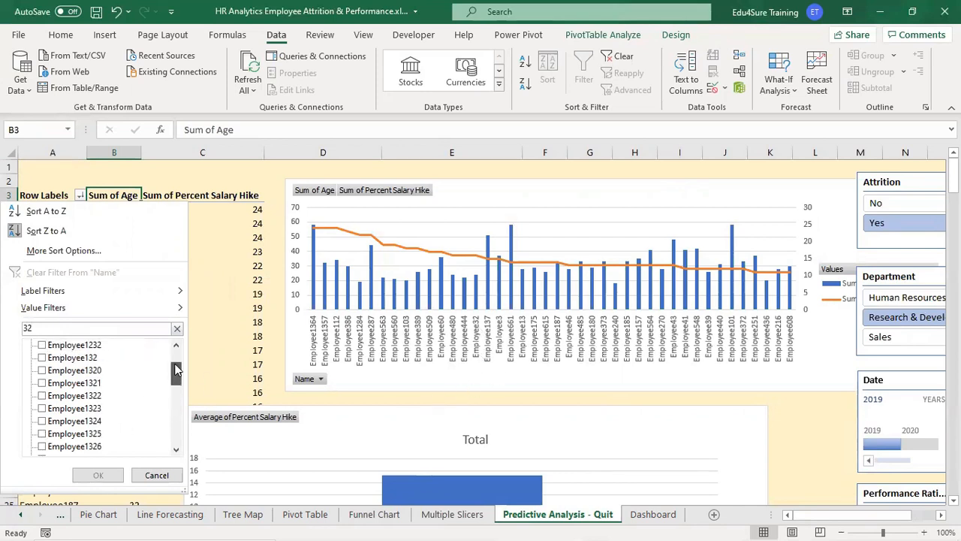
scroll(down, 3)
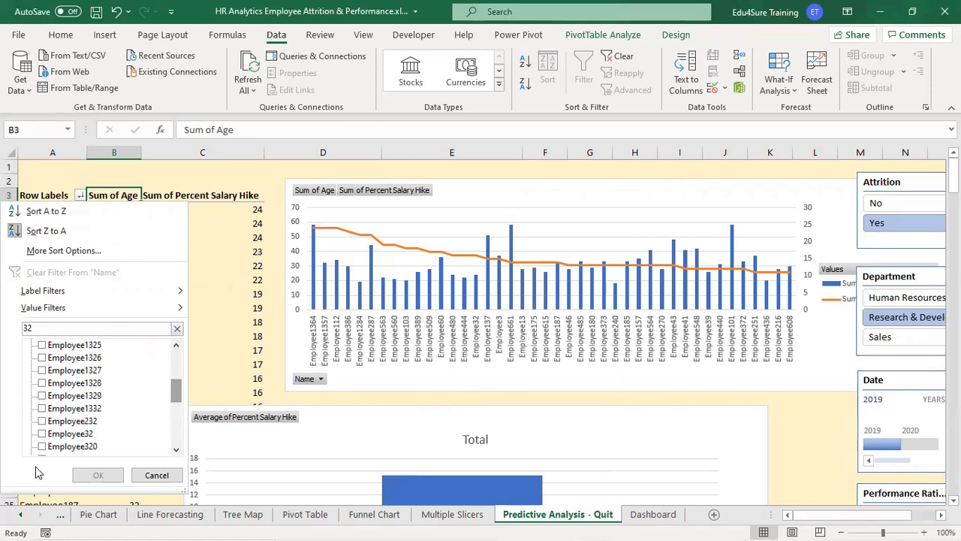
click(98, 474)
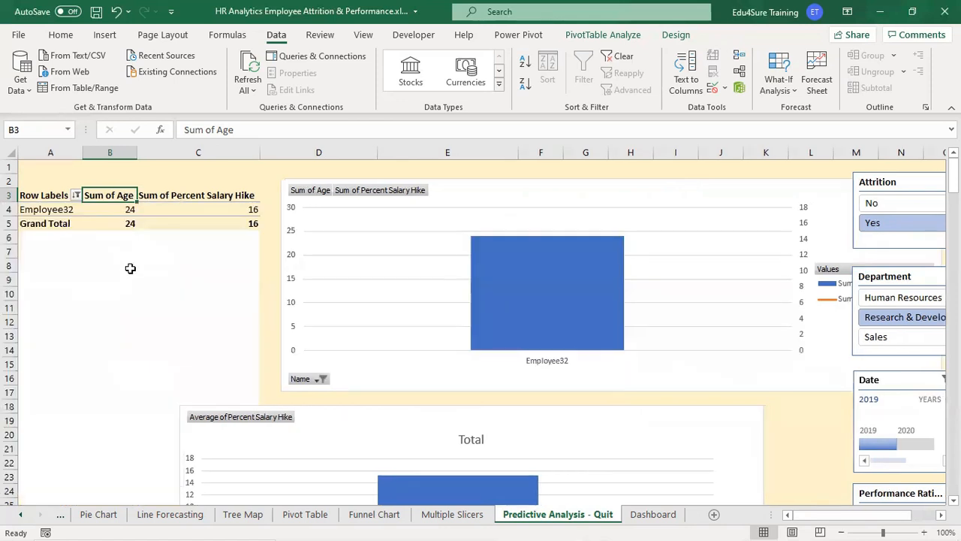
mouse_move(446, 292)
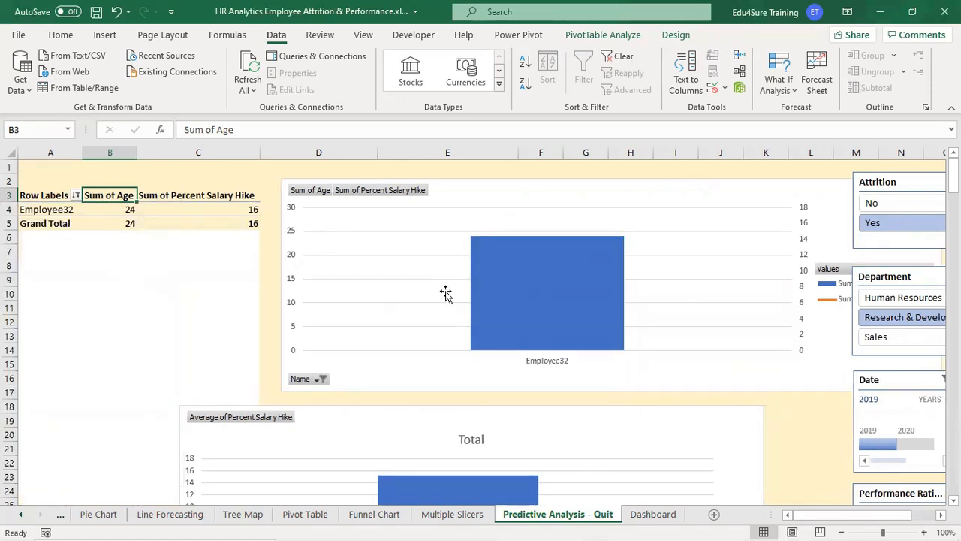
mouse_move(556, 251)
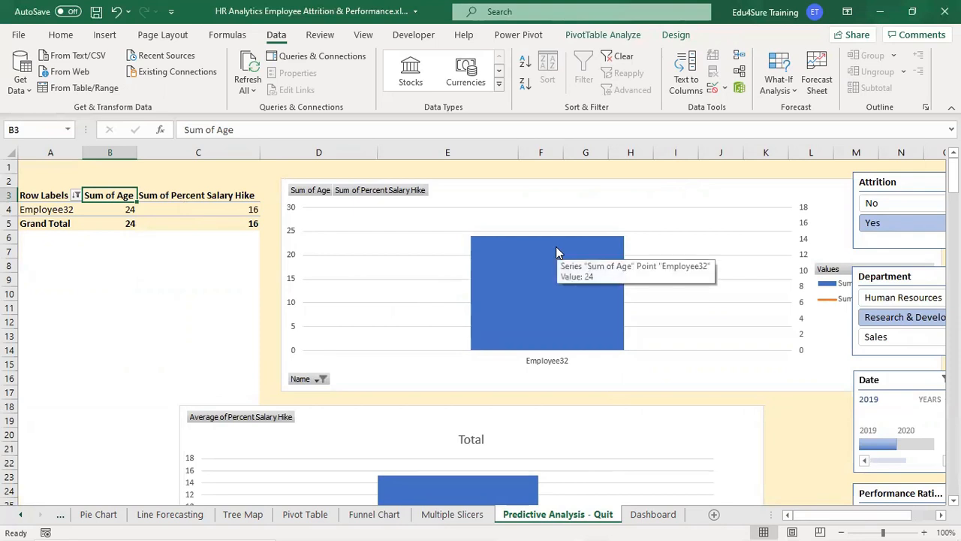
mouse_move(269, 281)
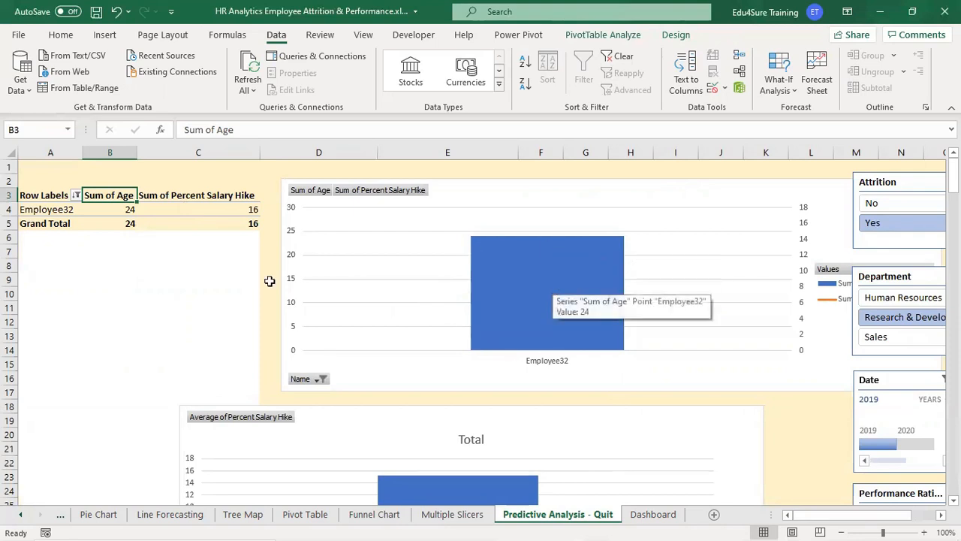
click(76, 195)
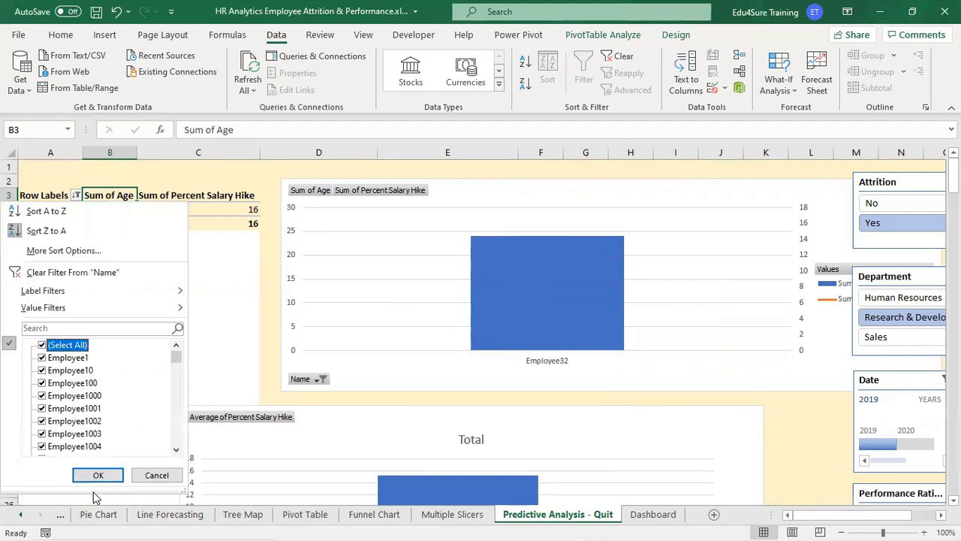
Select All in the Row Labels filter so every R&D leaver returns to the chart.
click(98, 475)
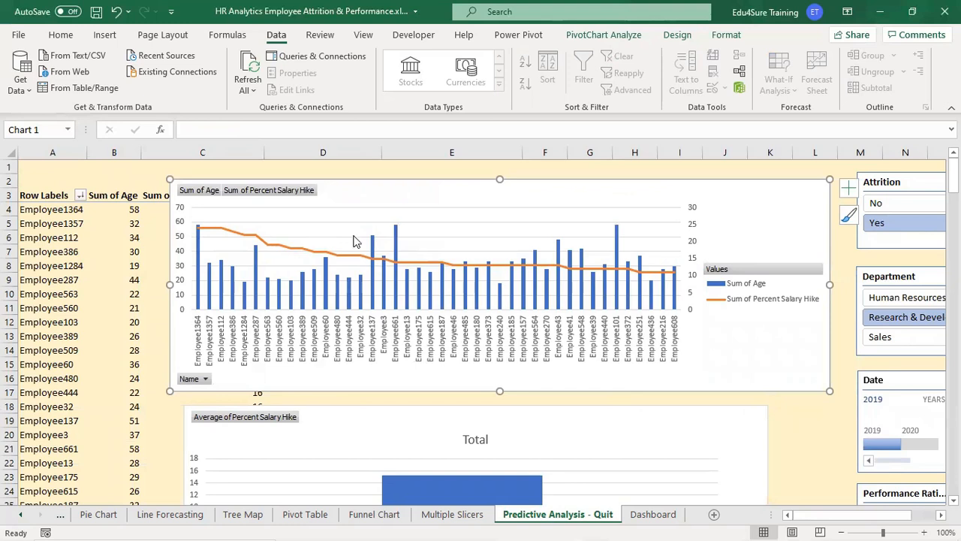
mouse_move(356, 241)
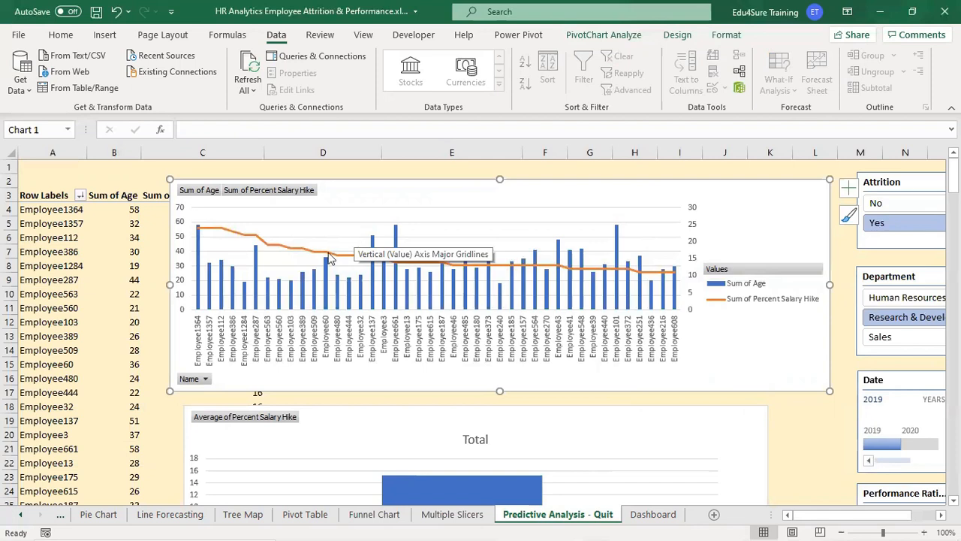
mouse_move(293, 227)
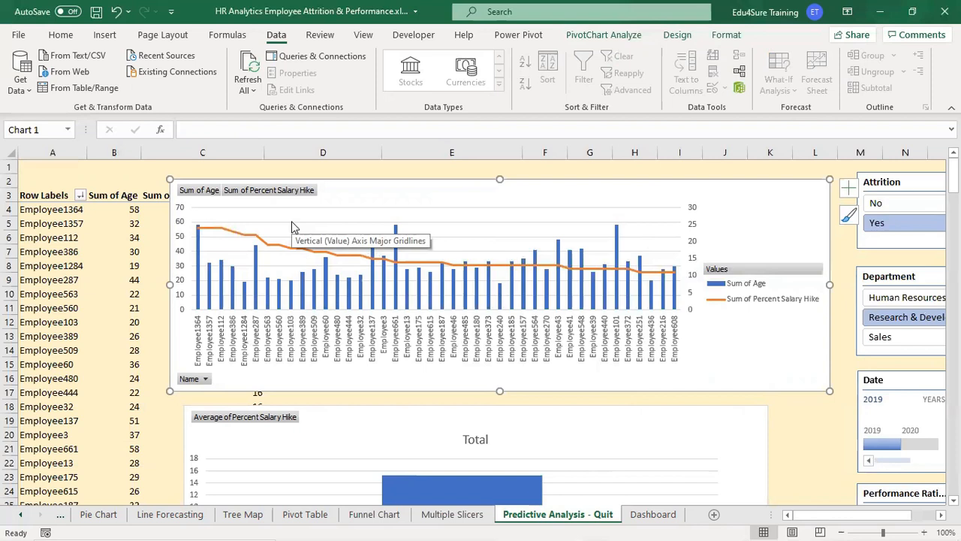
scroll(down, 3)
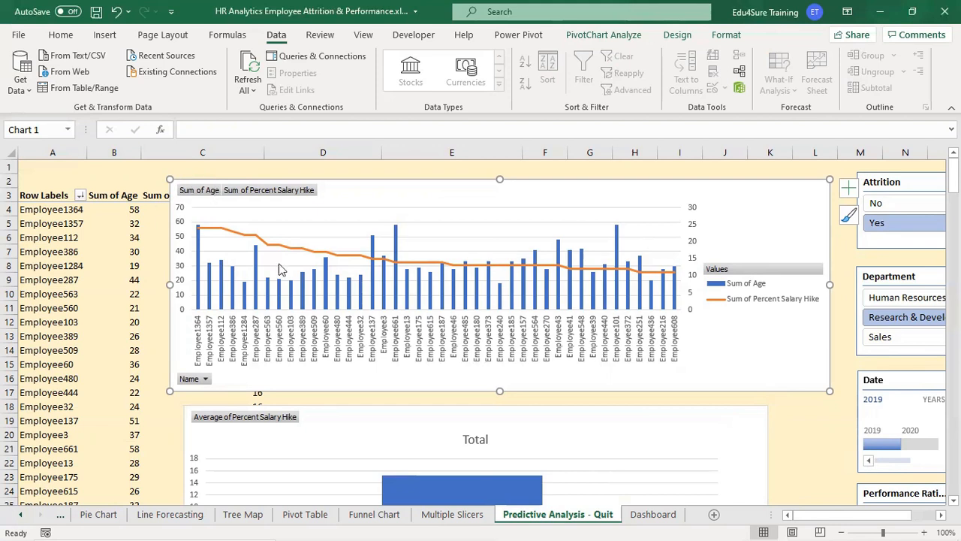
mouse_move(414, 372)
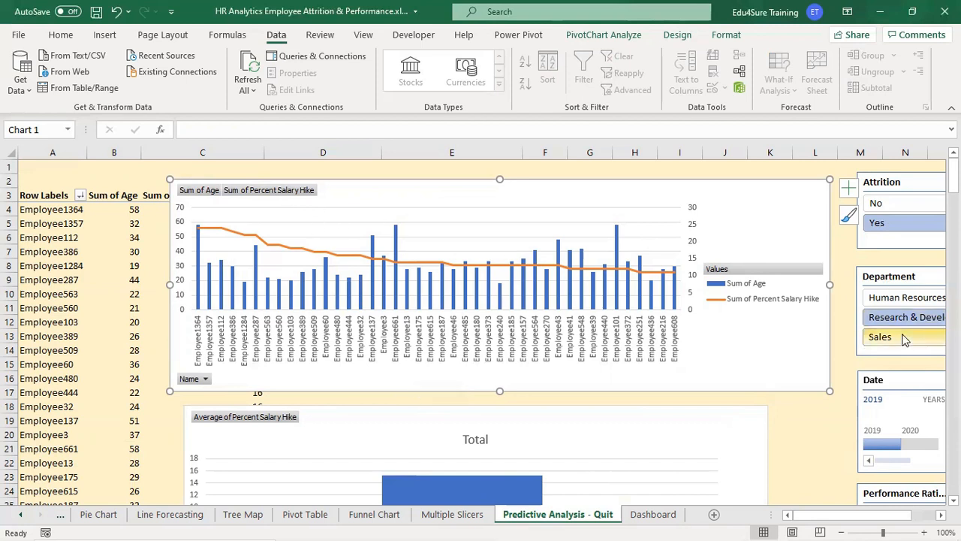
Switch the Department slicer to Sales and review the combo and average-hike charts.
click(881, 336)
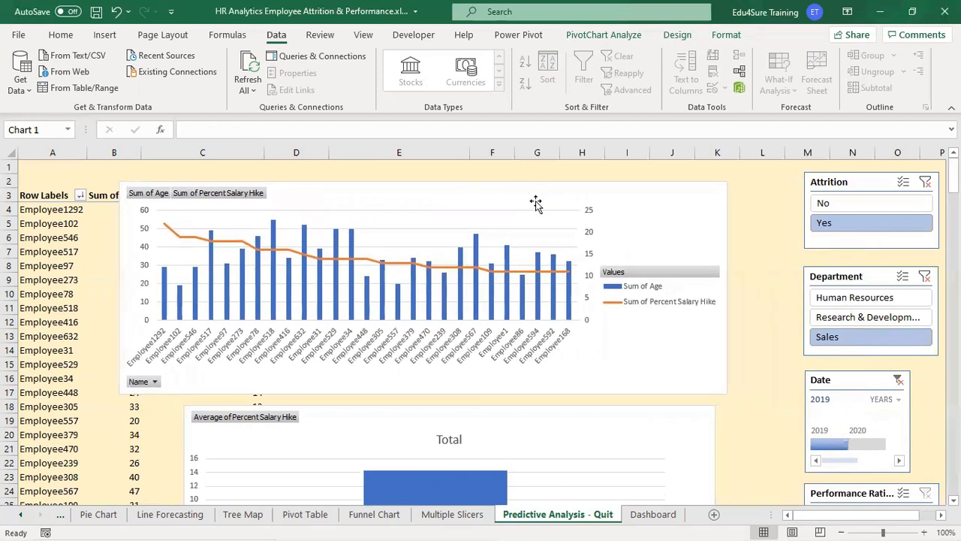
click(535, 202)
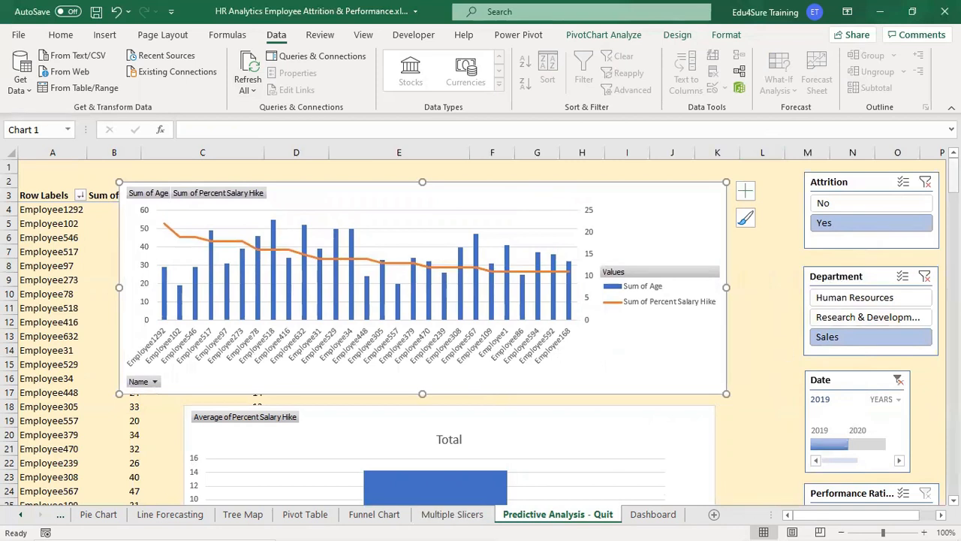
scroll(down, 3)
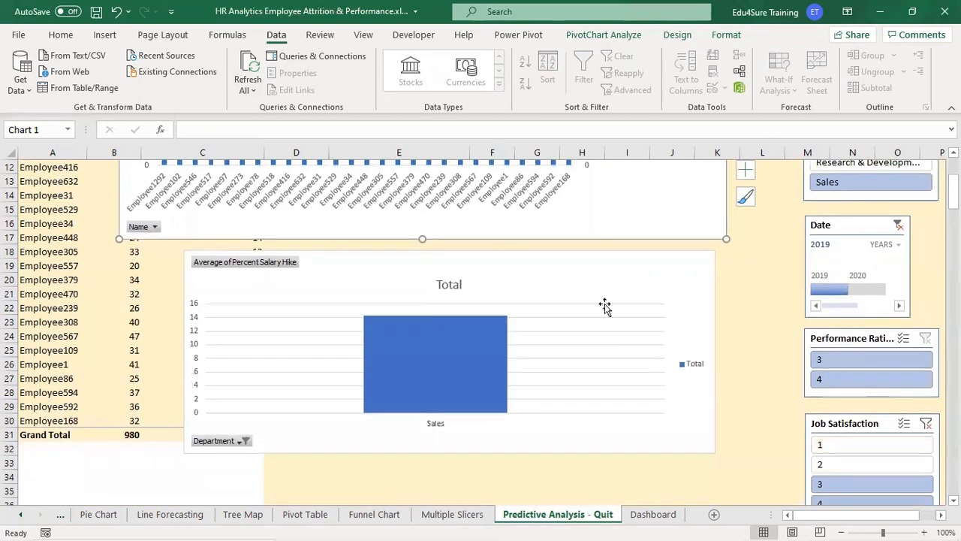